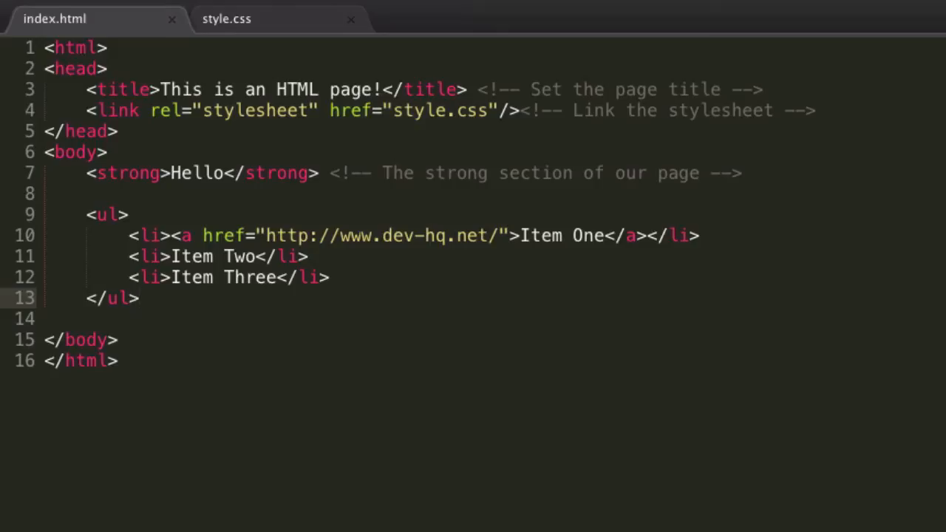
{"action": "mouse_move", "coordinate": [543, 351]}
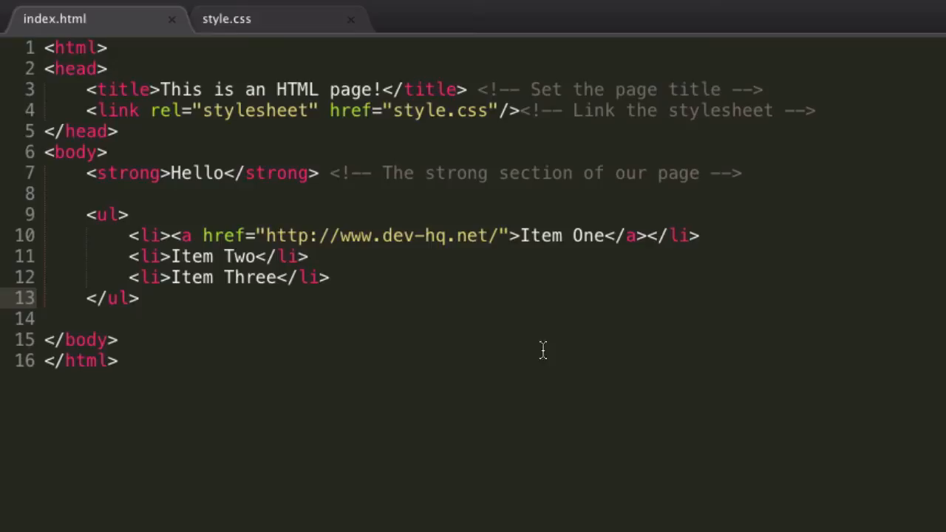
{"action": "mouse_move", "coordinate": [558, 329]}
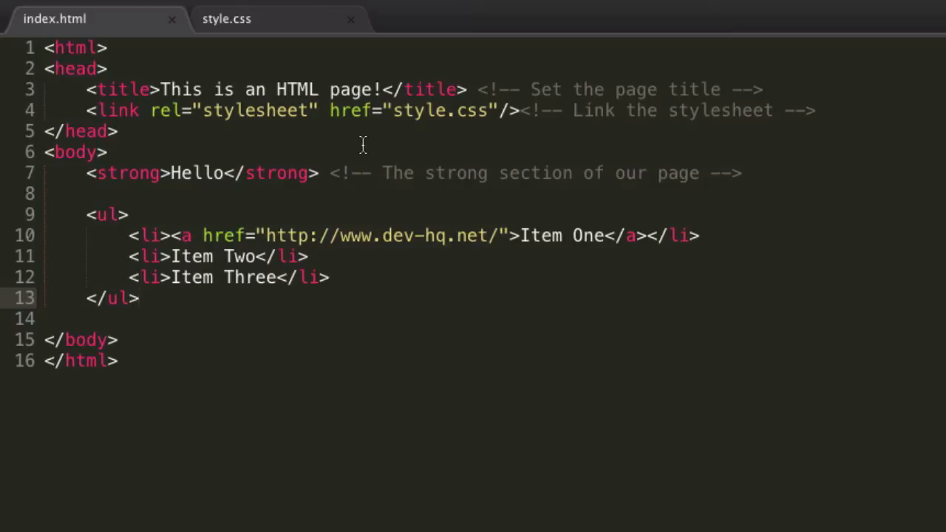
- Glance at style.css, then return to index.html and place the cursor after the closing html tag
{"action": "left_click", "coordinate": [226, 19]}
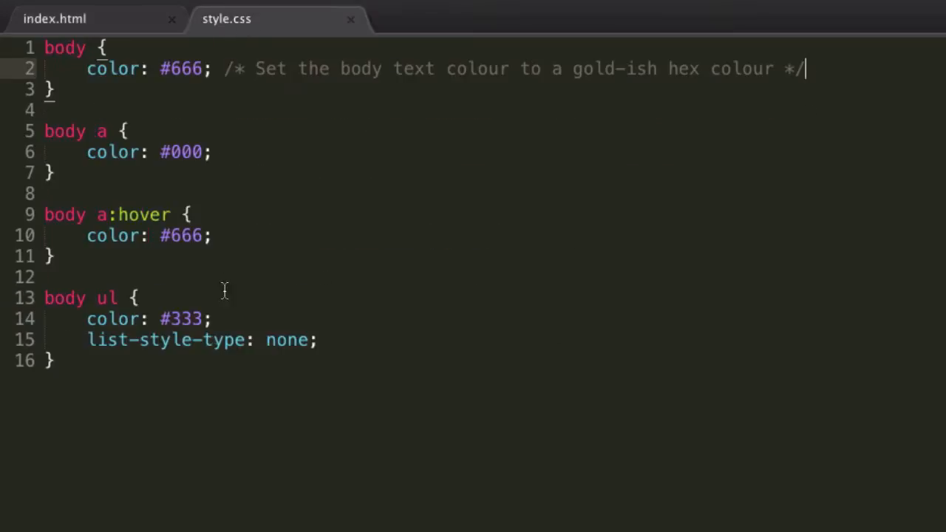
{"action": "left_click", "coordinate": [56, 19]}
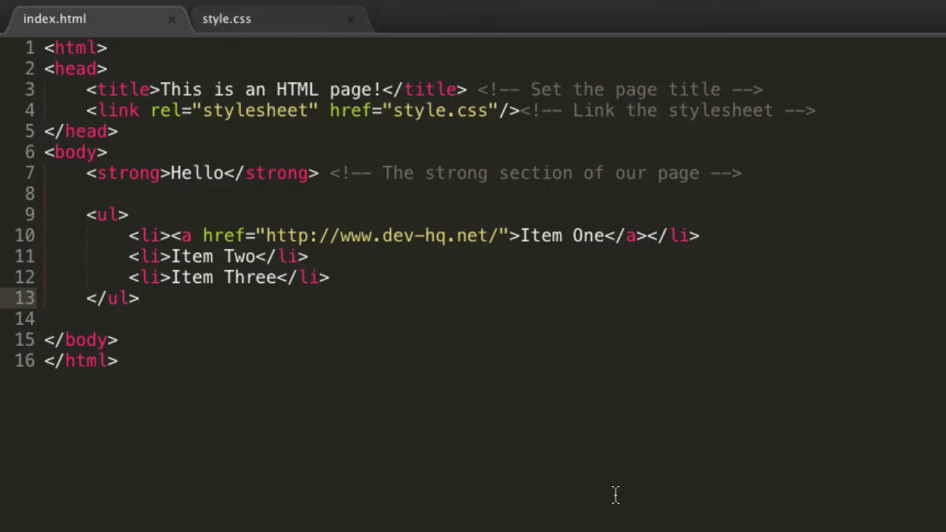
{"action": "left_click", "coordinate": [113, 361]}
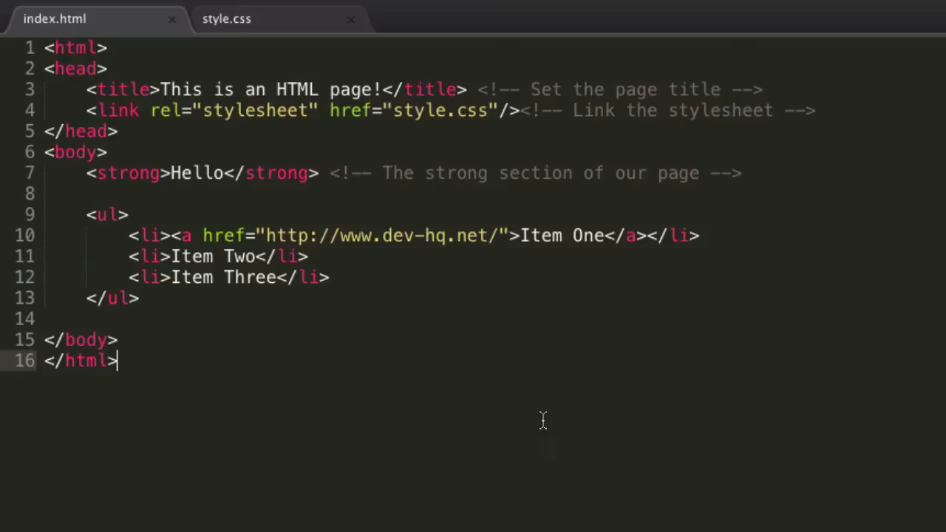
{"action": "mouse_move", "coordinate": [217, 191]}
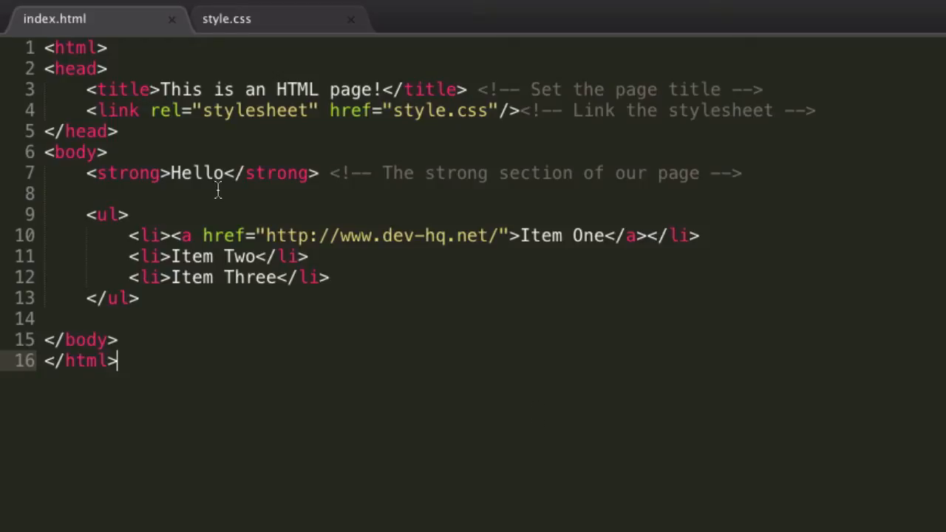
{"action": "mouse_move", "coordinate": [237, 18]}
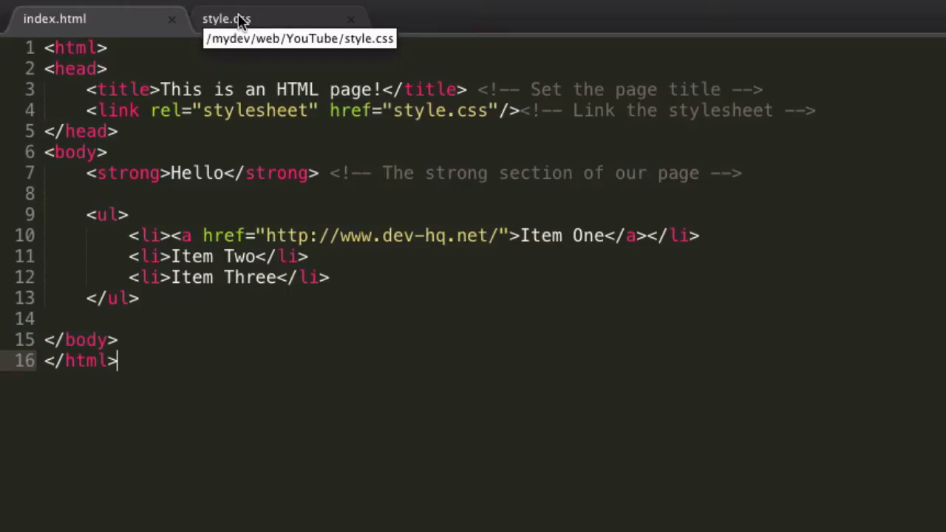
- Try red and rgba body colours, restore #666, and relabel the comment 'grey-ish'
{"action": "left_click", "coordinate": [227, 18]}
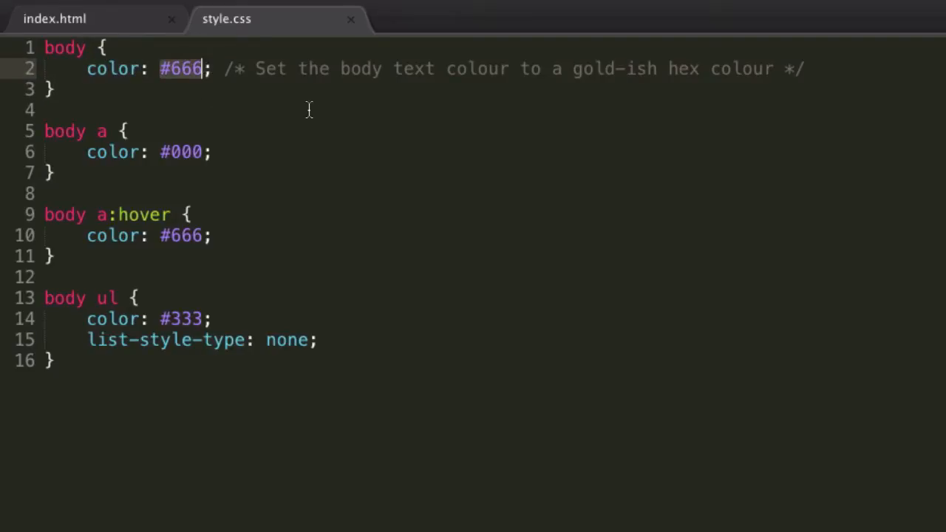
{"action": "type", "text": "red"}
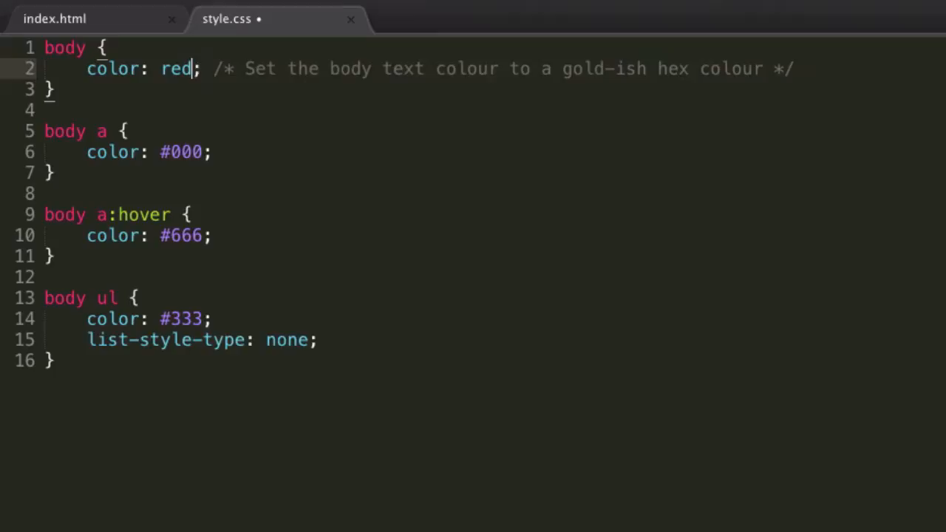
{"action": "double_click", "coordinate": [176, 67]}
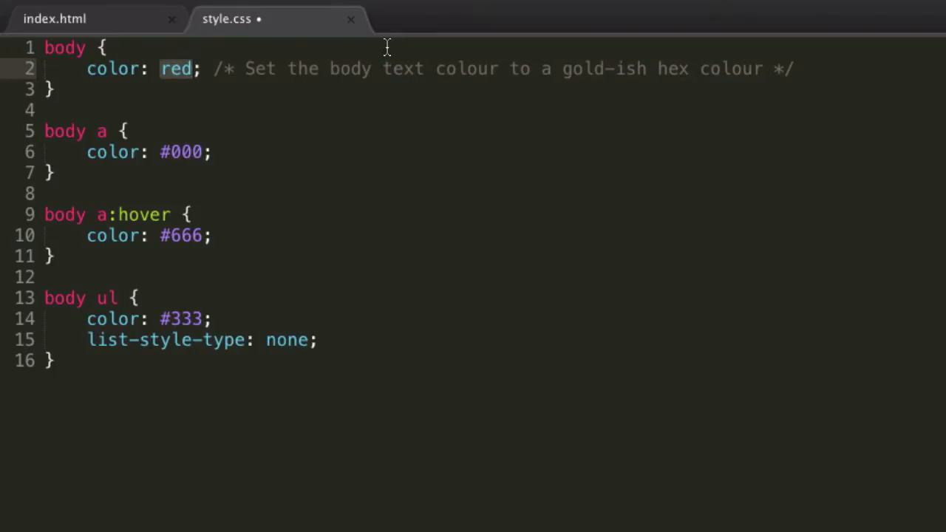
{"action": "type", "text": "rgb()"}
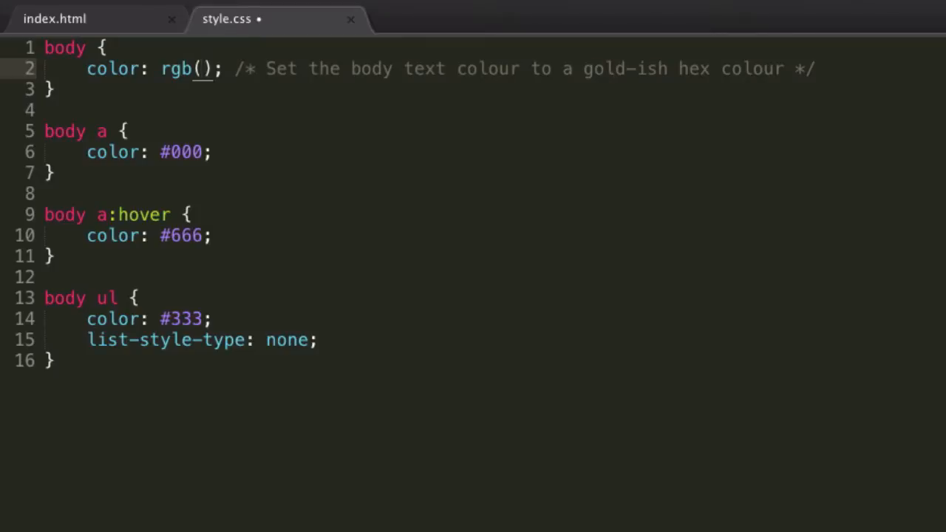
{"action": "type", "text": "255, 255, 255"}
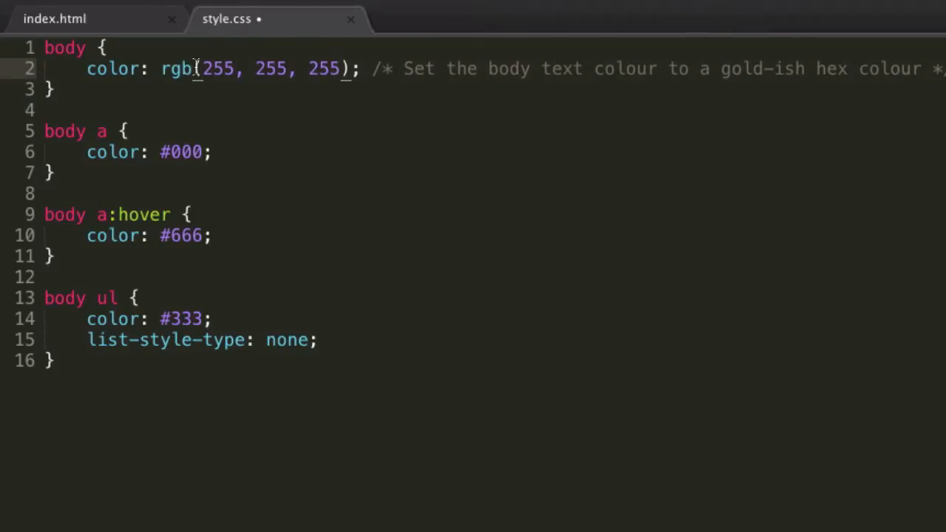
{"action": "type", "text": "a"}
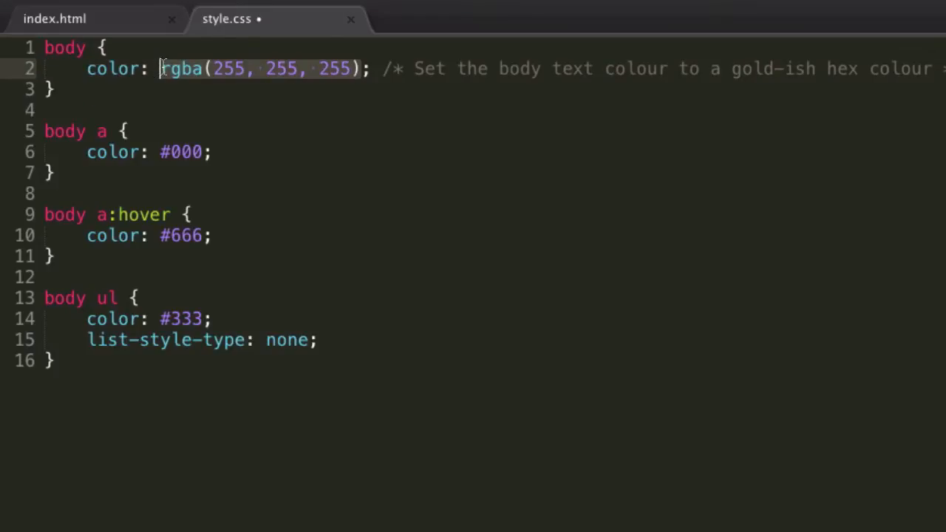
{"action": "type", "text": "#666"}
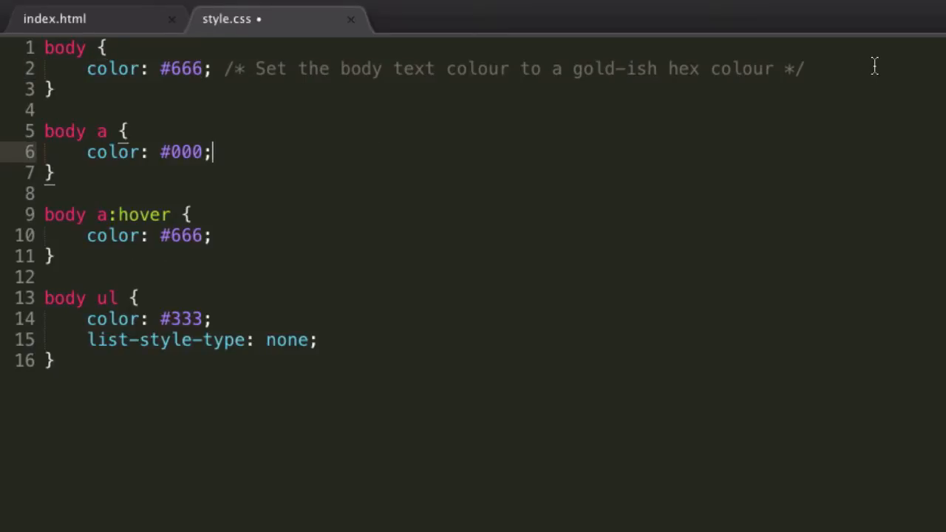
{"action": "double_click", "coordinate": [613, 67]}
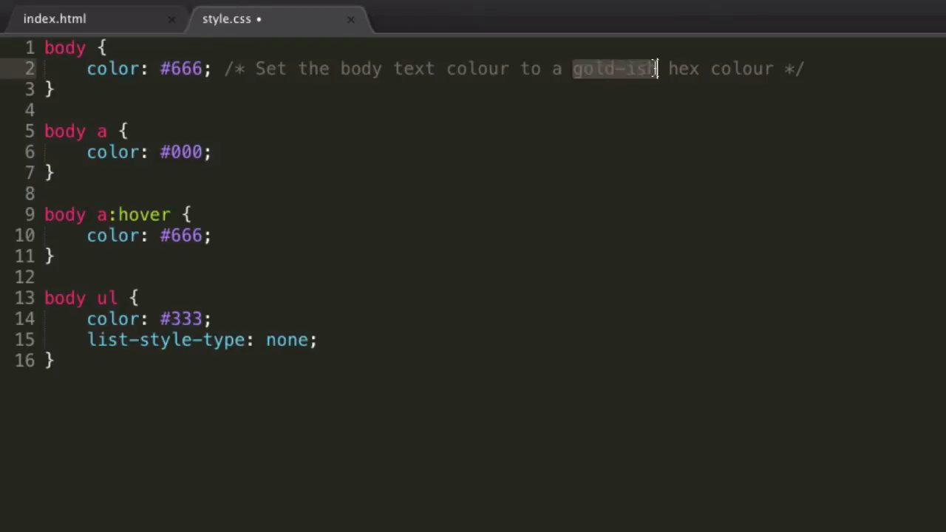
{"action": "type", "text": "grey-ish"}
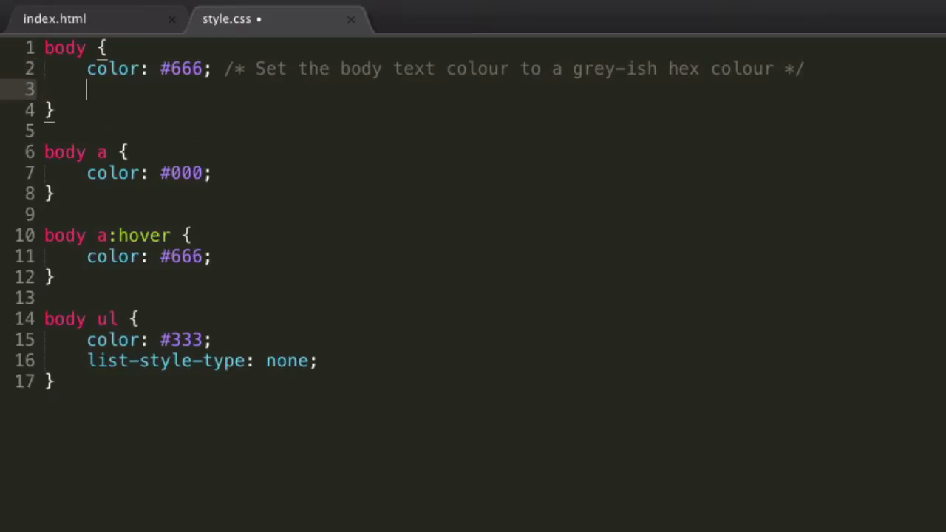
- Type a font-family declaration starting with 'Myriad Pro' on a new body-rule line
{"action": "type", "text": "font-family: ;"}
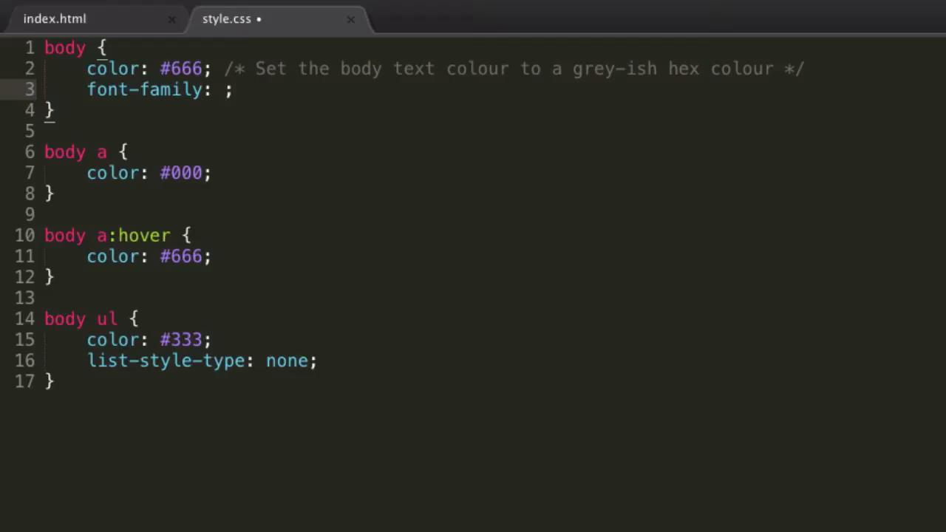
{"action": "type", "text": "'"}
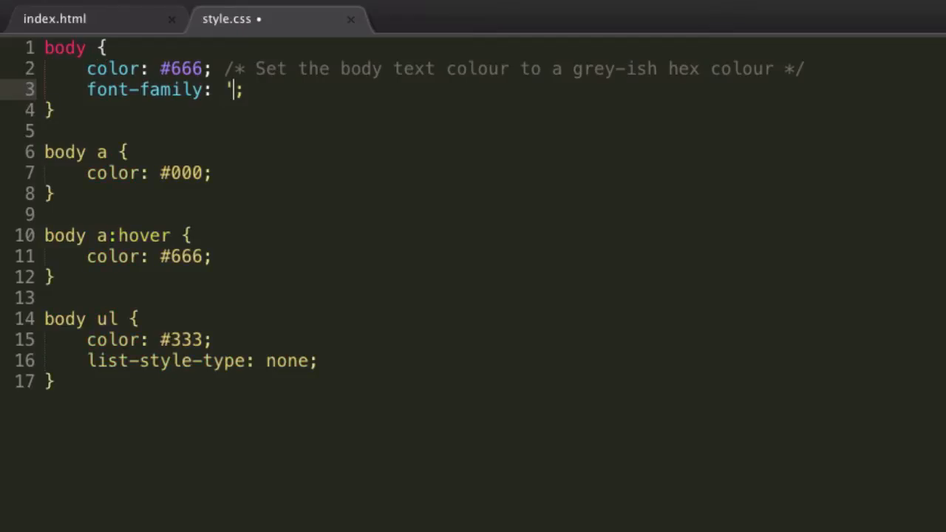
{"action": "type", "text": "Myriad Pr"}
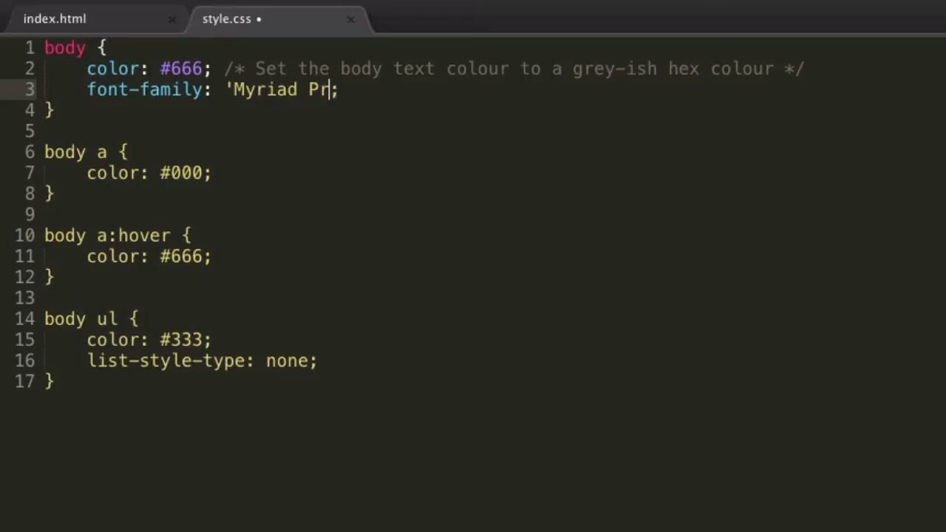
{"action": "type", "text": "o',"}
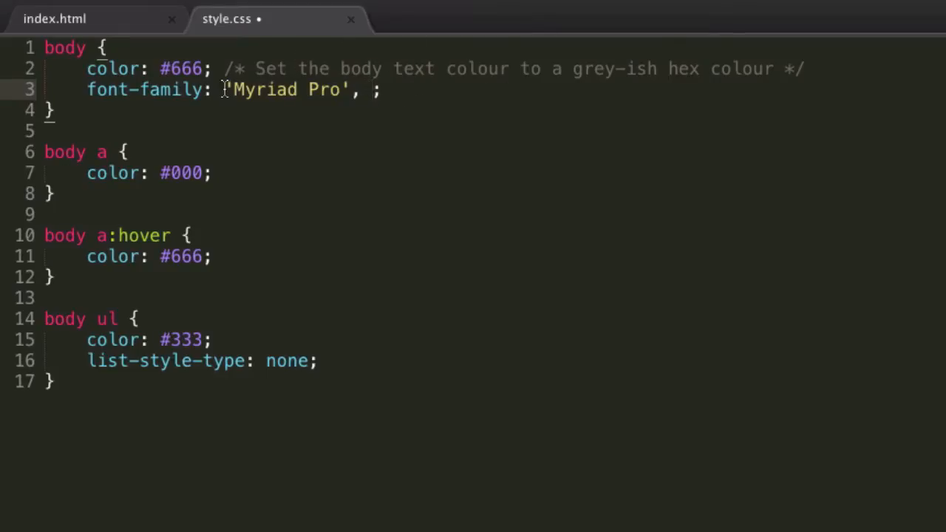
{"action": "mouse_move", "coordinate": [609, 124]}
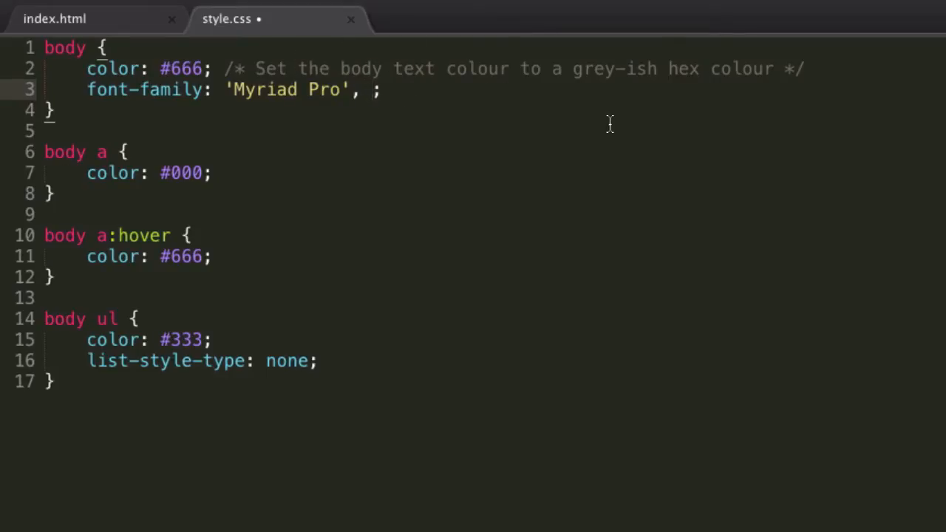
- Complete the font stack with Helvetica, Arial and sans-serif fallbacks
{"action": "type", "text": "Helvetia"}
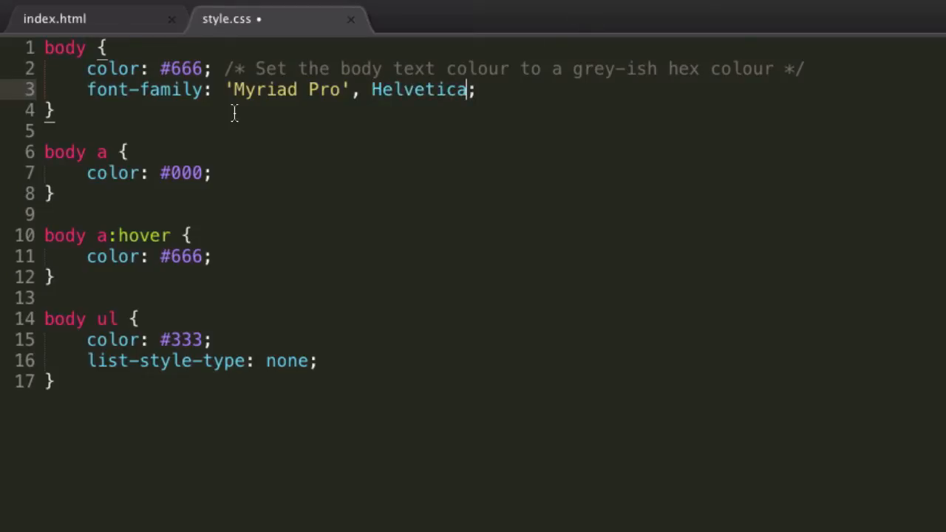
{"action": "mouse_move", "coordinate": [421, 45]}
{"action": "type", "text": ", "}
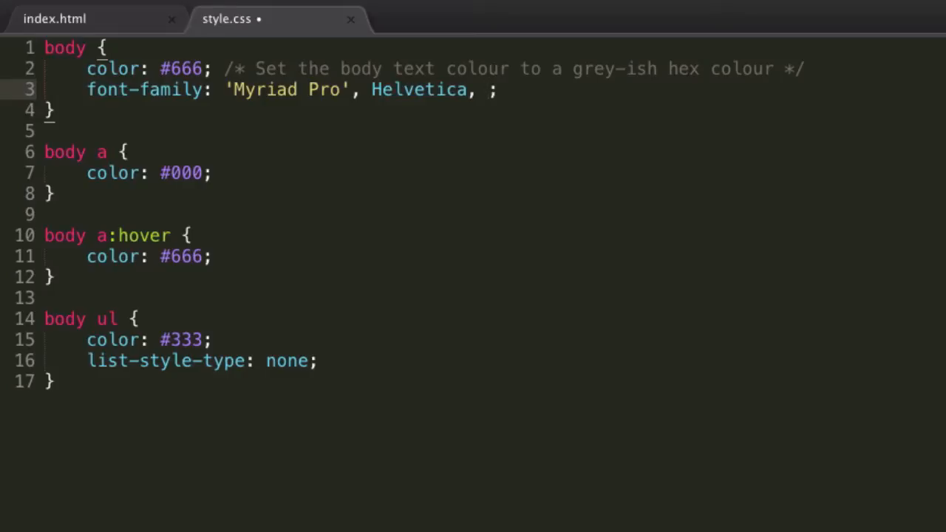
{"action": "type", "text": "Arial"}
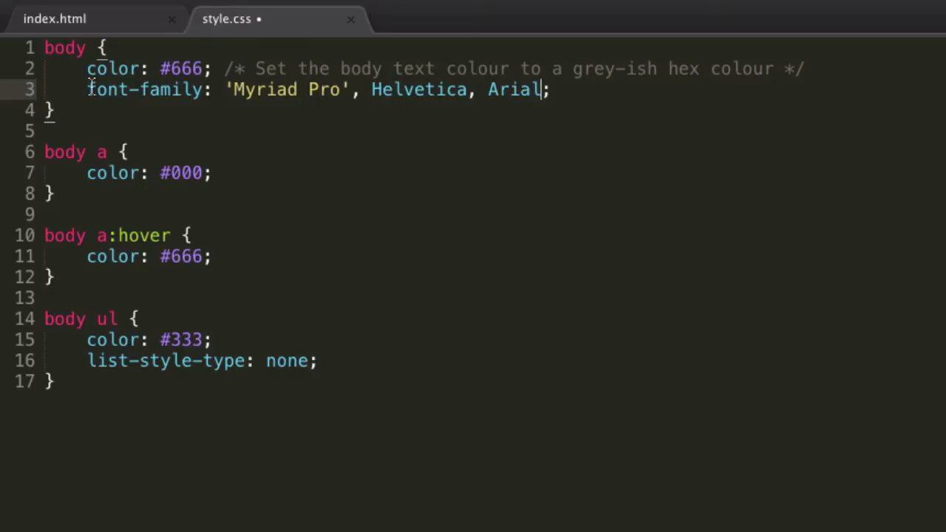
{"action": "mouse_move", "coordinate": [436, 141]}
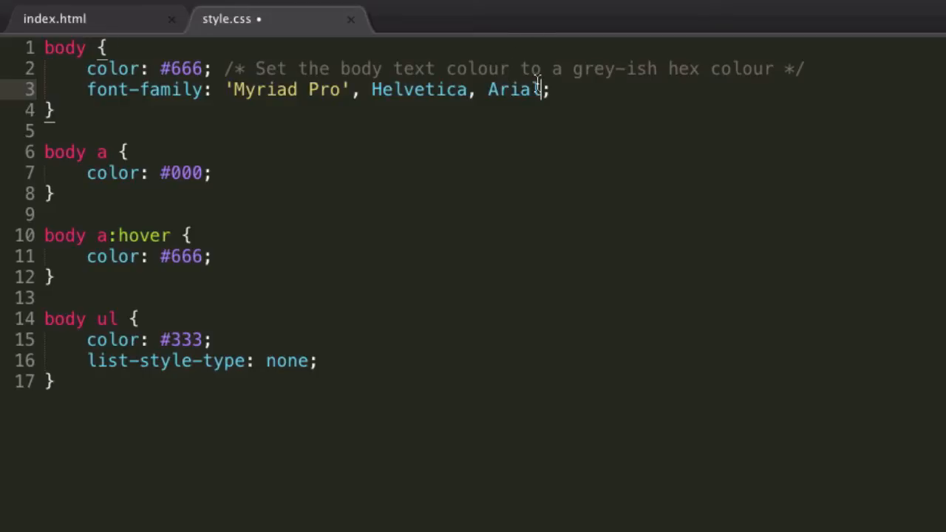
{"action": "type", "text": "l,"}
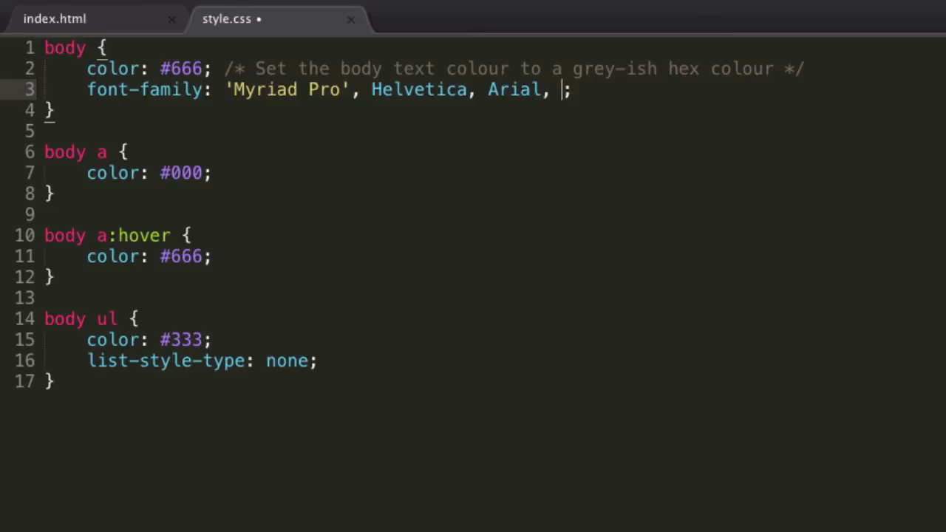
{"action": "type", "text": "serif"}
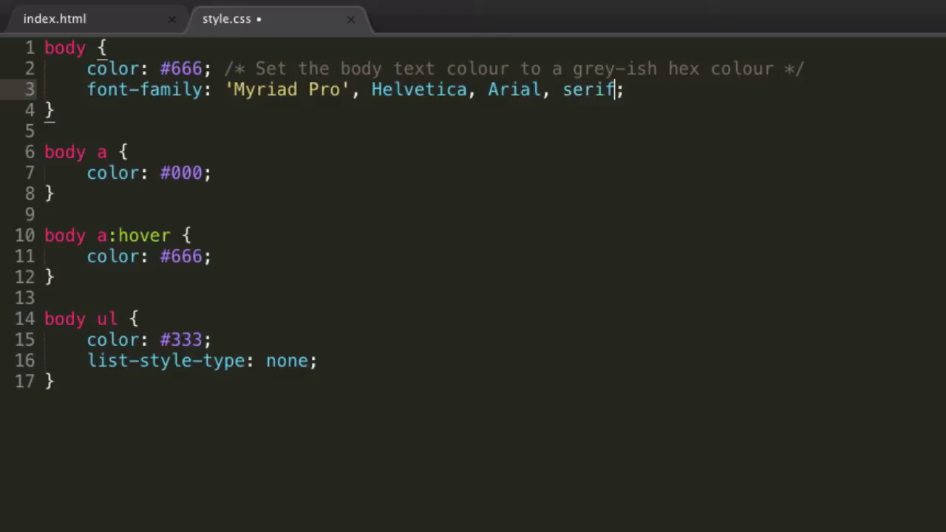
{"action": "type", "text": "san"}
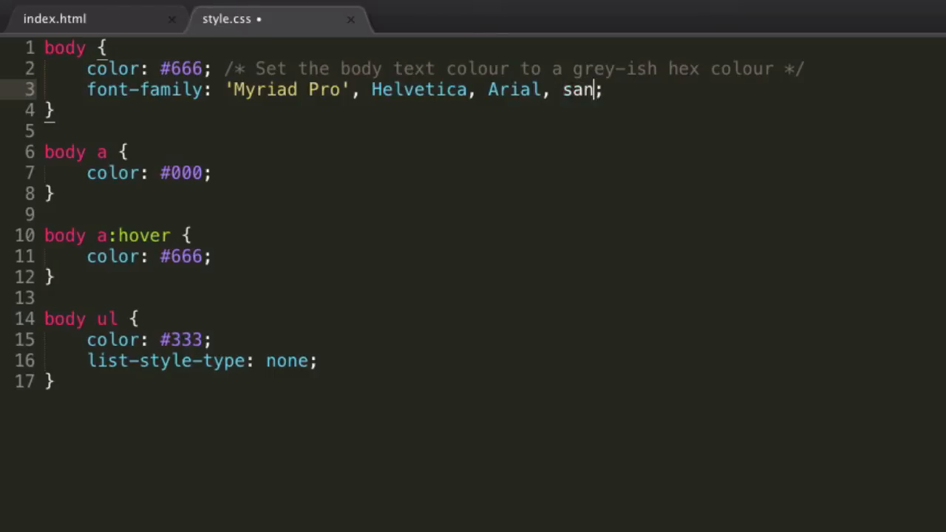
{"action": "type", "text": "s-serif"}
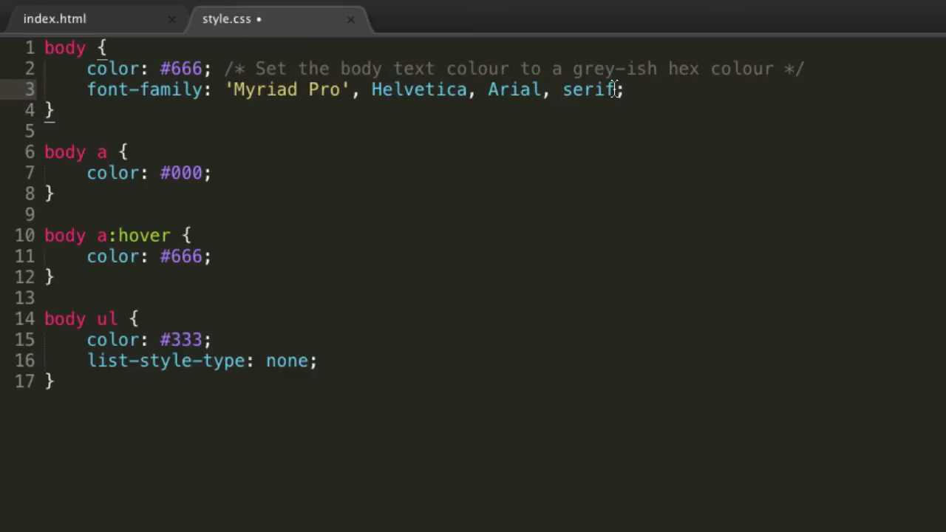
{"action": "mouse_move", "coordinate": [587, 65]}
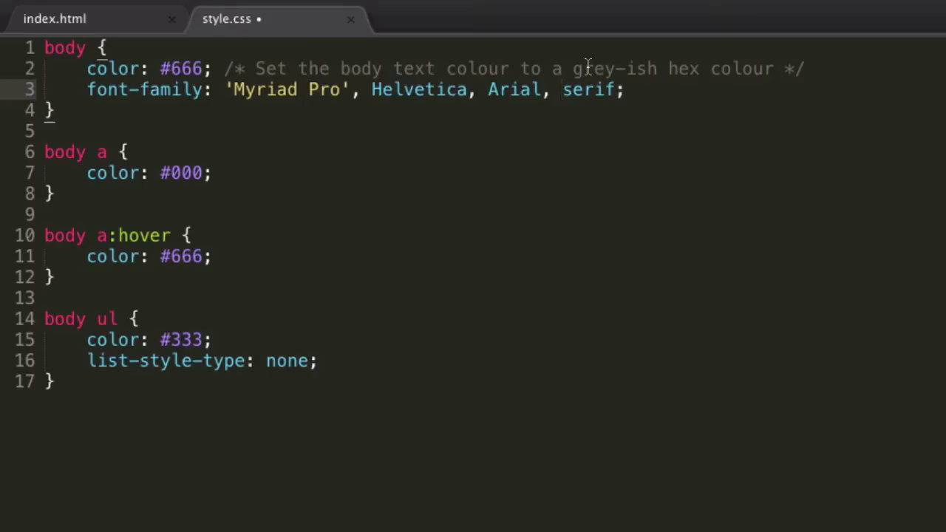
{"action": "type", "text": "sans-s"}
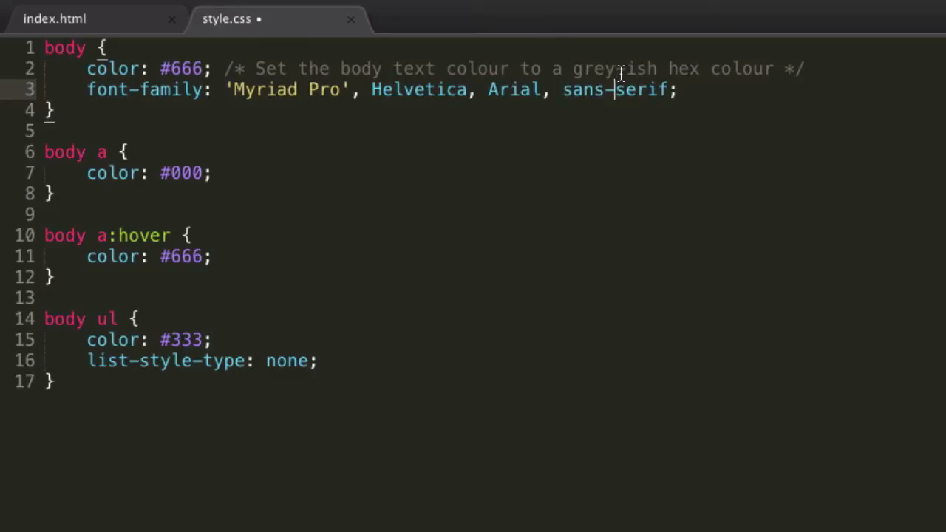
{"action": "mouse_move", "coordinate": [857, 58]}
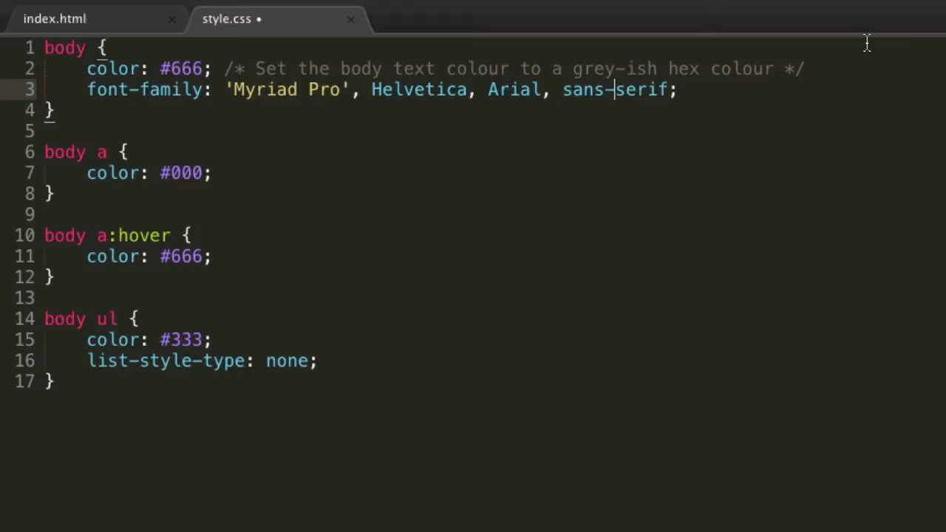
{"action": "mouse_move", "coordinate": [249, 109]}
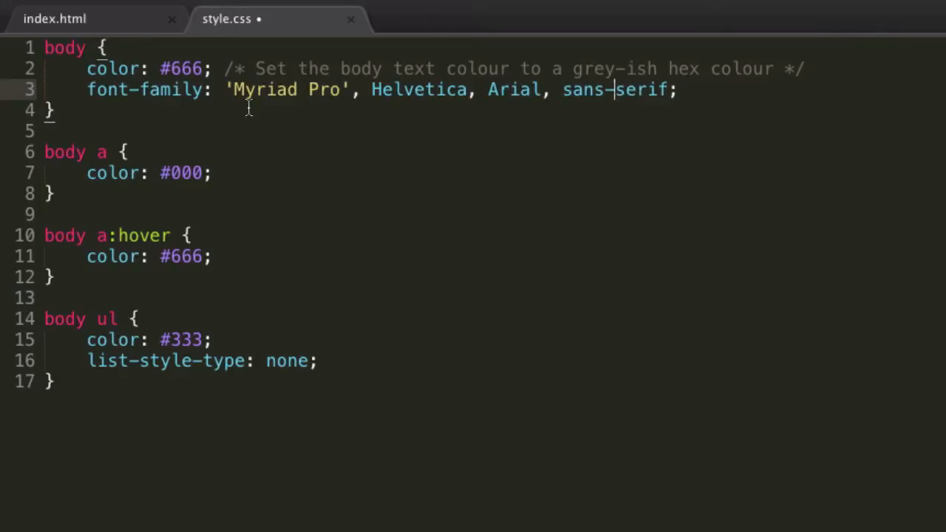
{"action": "mouse_move", "coordinate": [464, 68]}
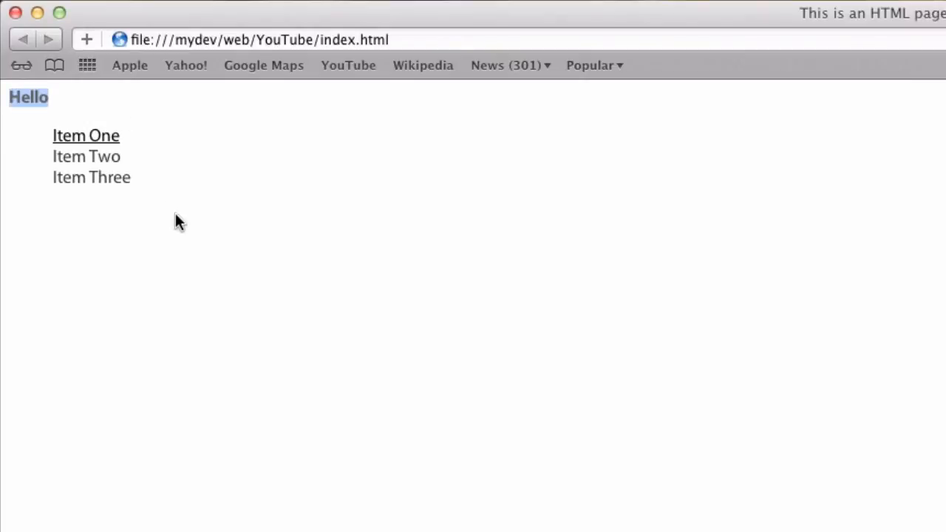
- Reload index.html in Safari and deselect the Hello heading to view the sans-serif font
{"action": "left_click", "coordinate": [295, 217]}
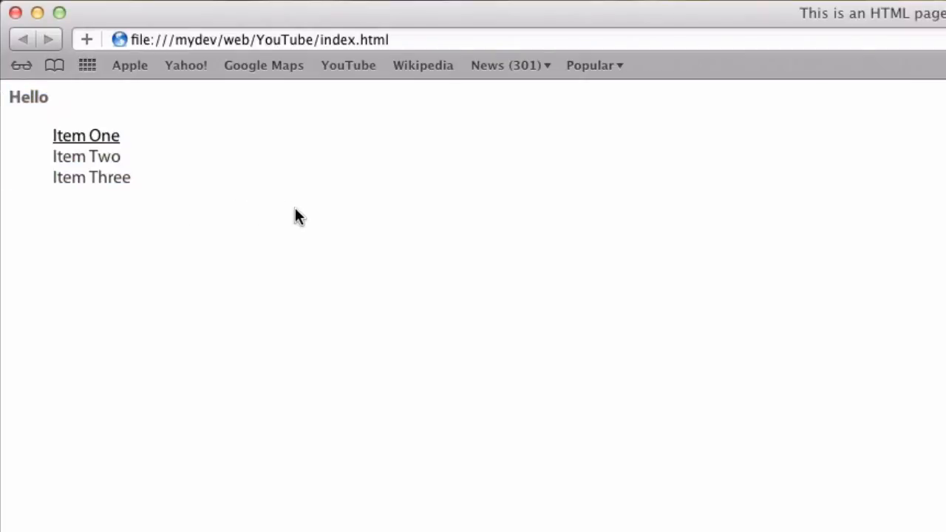
{"action": "mouse_move", "coordinate": [306, 215]}
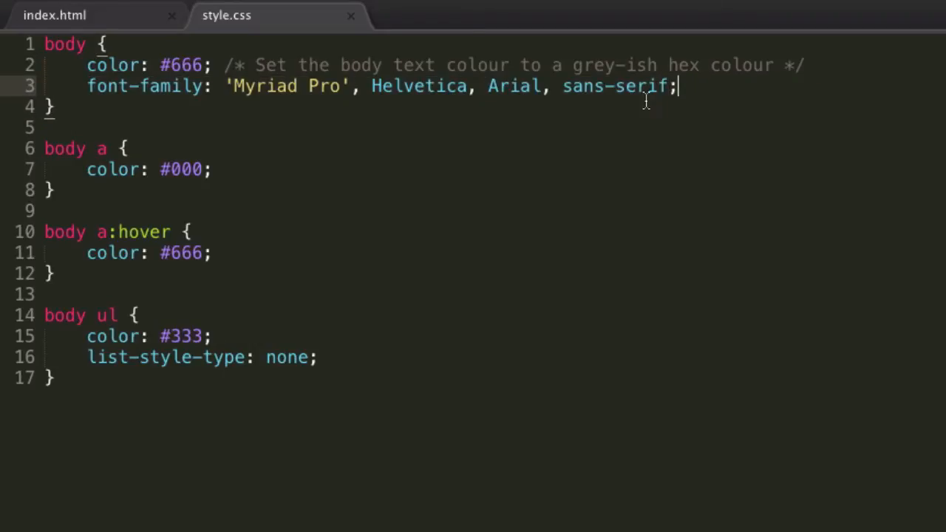
- Add a body font-size declaration, trying 12pt and then 18px
{"action": "key", "text": "Return"}
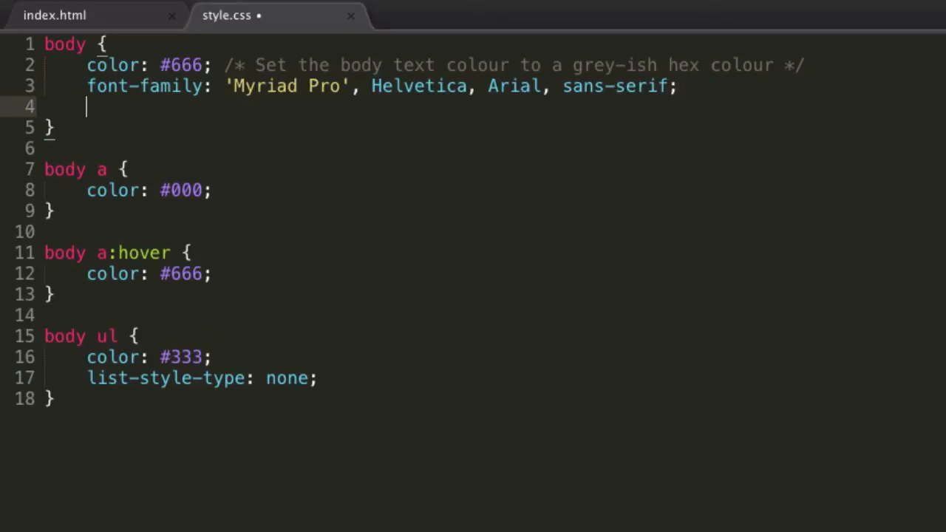
{"action": "type", "text": "font-size: ;"}
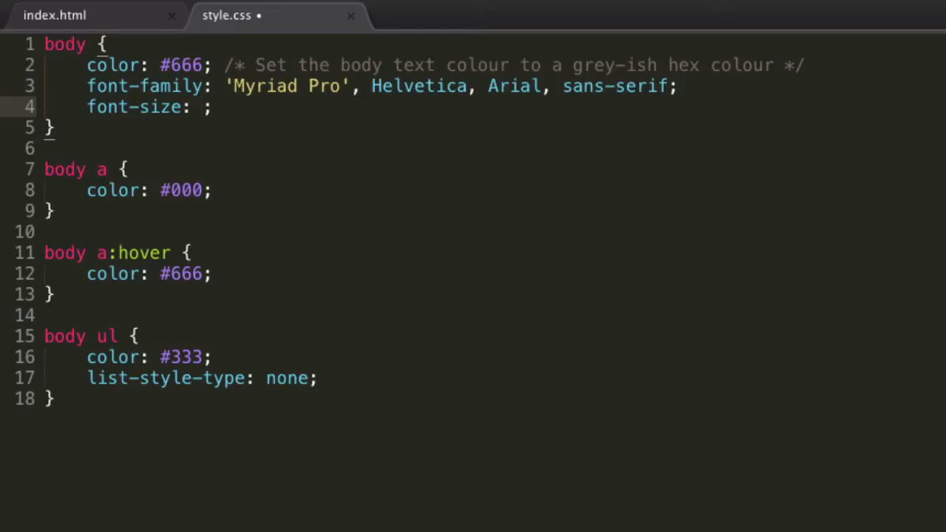
{"action": "type", "text": "12"}
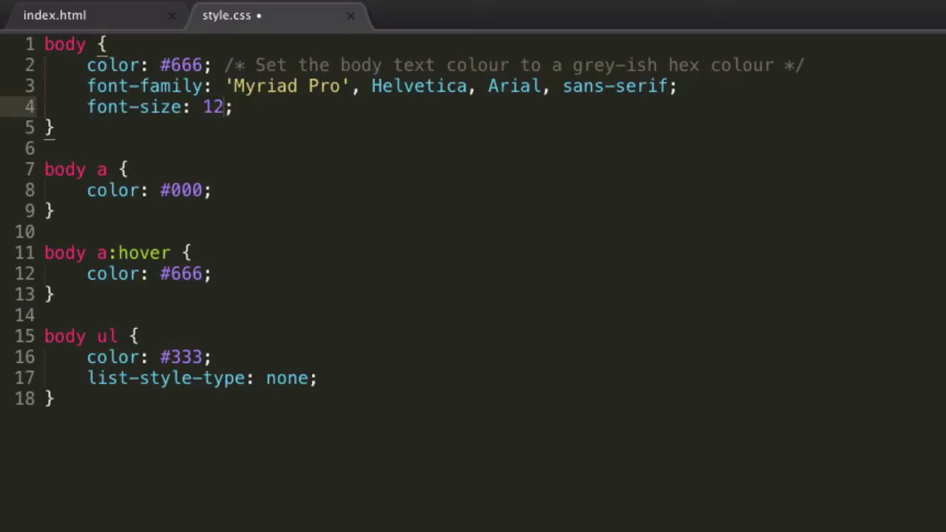
{"action": "type", "text": "pt"}
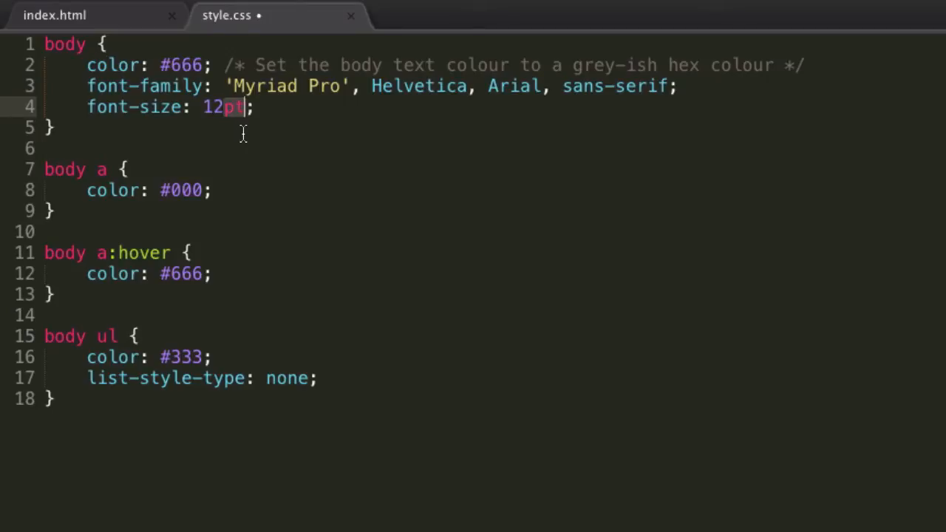
{"action": "type", "text": "px"}
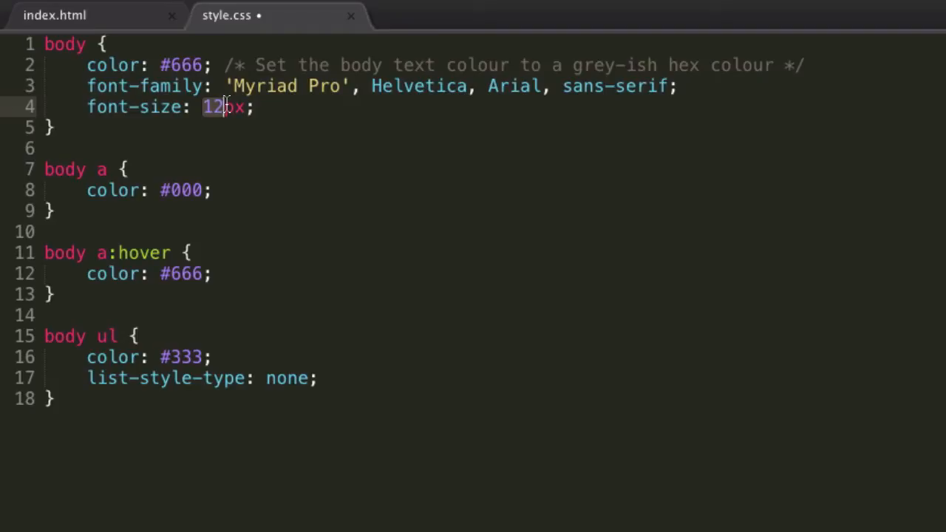
{"action": "type", "text": "18"}
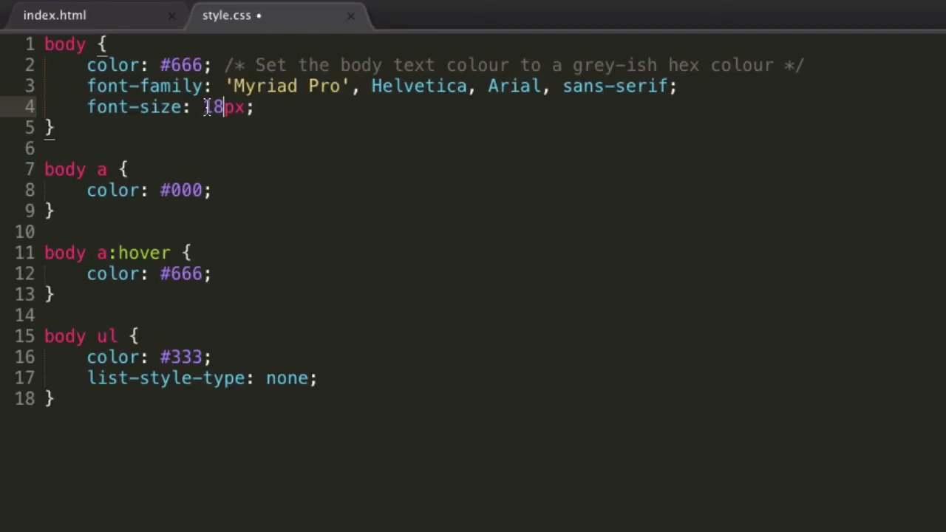
- Replace the font-size value with 1.2em
{"action": "double_click", "coordinate": [215, 106]}
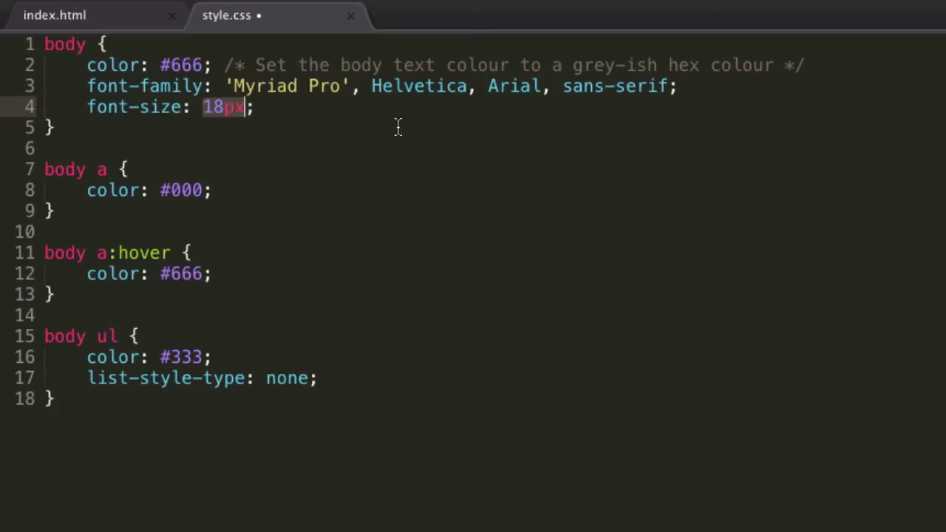
{"action": "mouse_move", "coordinate": [436, 97]}
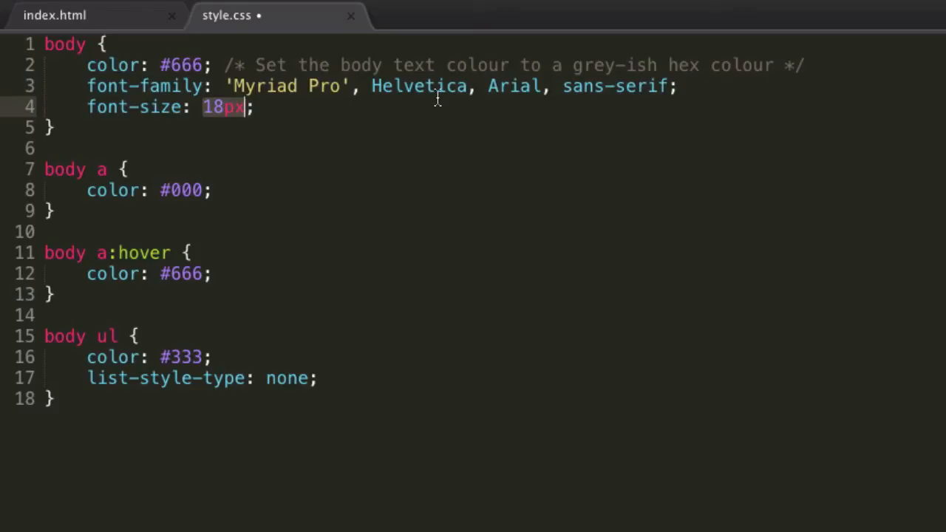
{"action": "type", "text": "1e"}
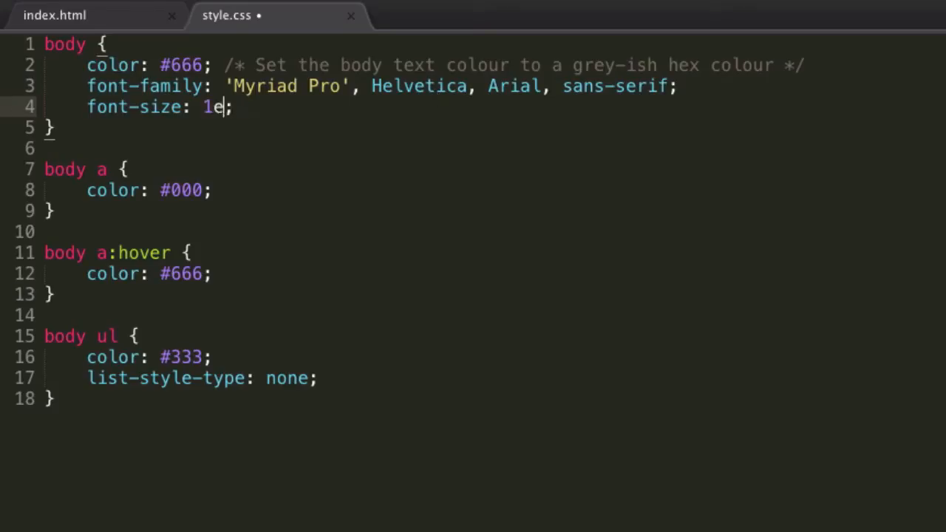
{"action": "type", "text": "m"}
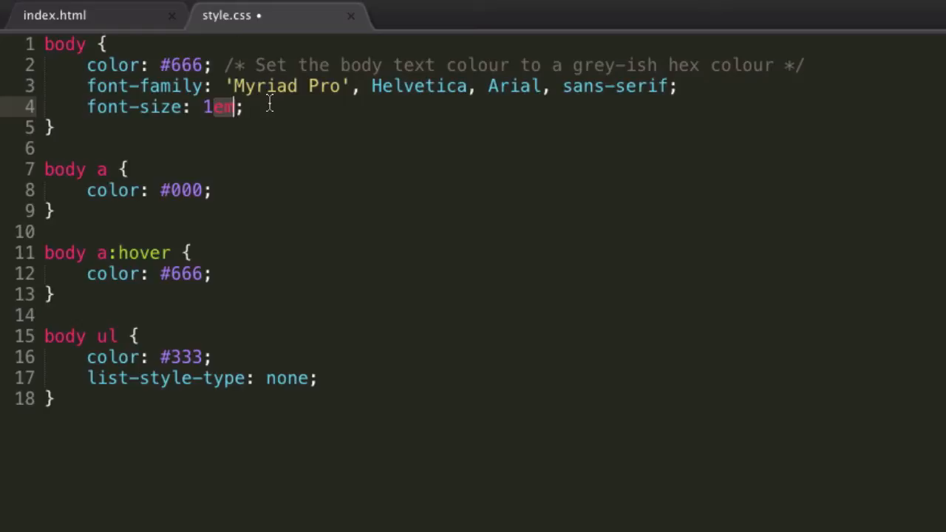
{"action": "key", "text": "Backspace"}
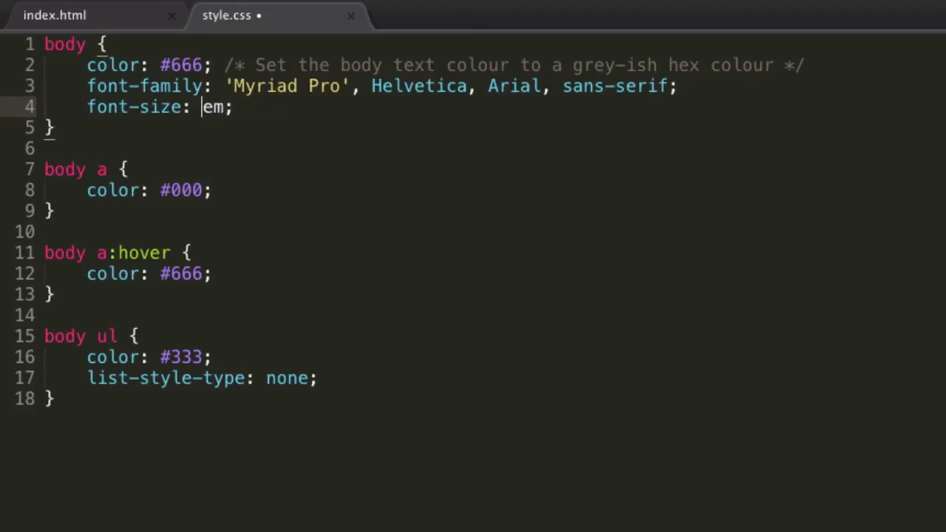
{"action": "type", "text": "2"}
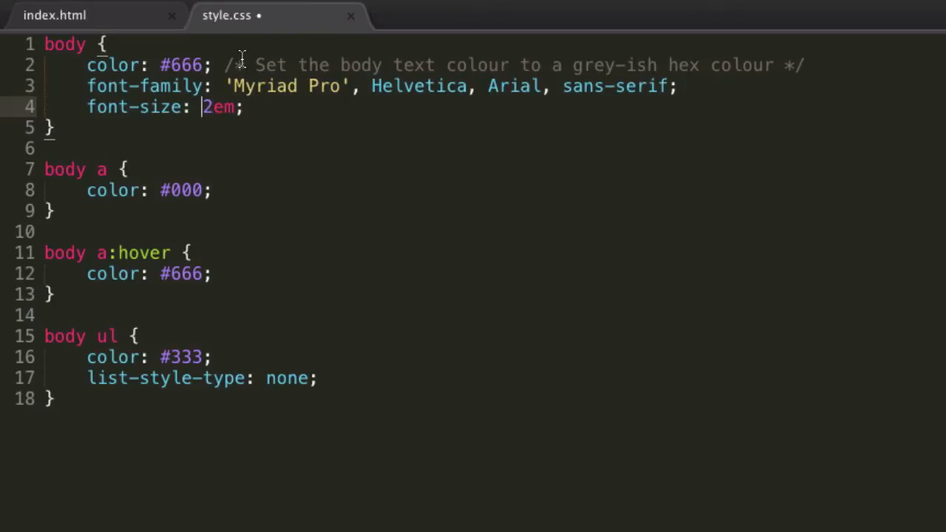
{"action": "type", "text": "1."}
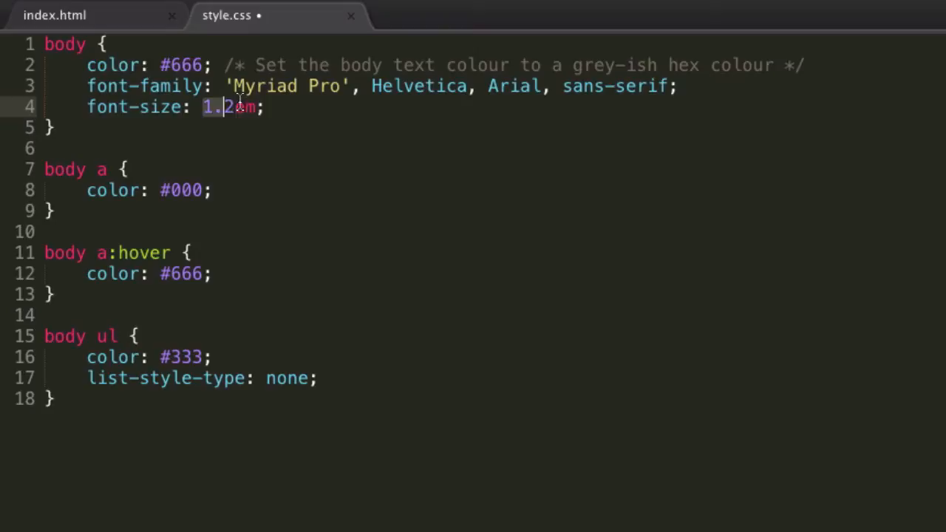
{"action": "double_click", "coordinate": [240, 106]}
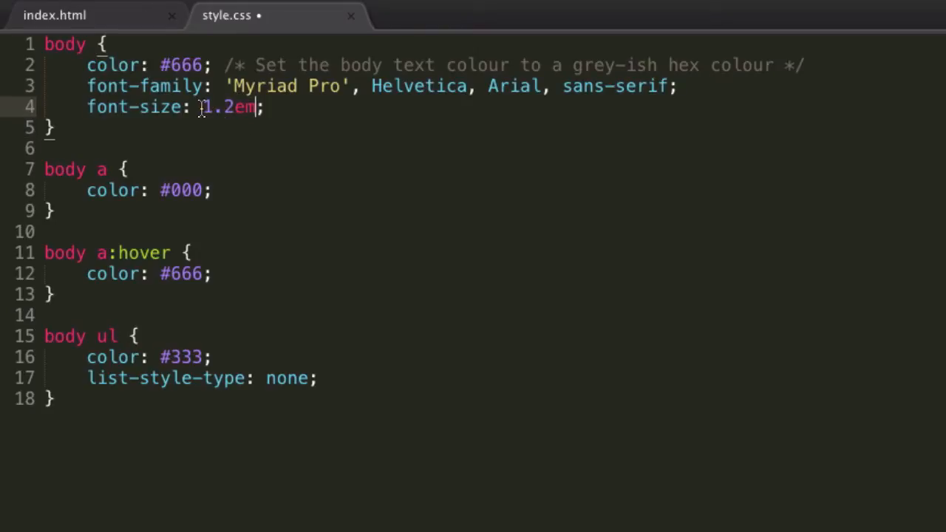
{"action": "double_click", "coordinate": [229, 107]}
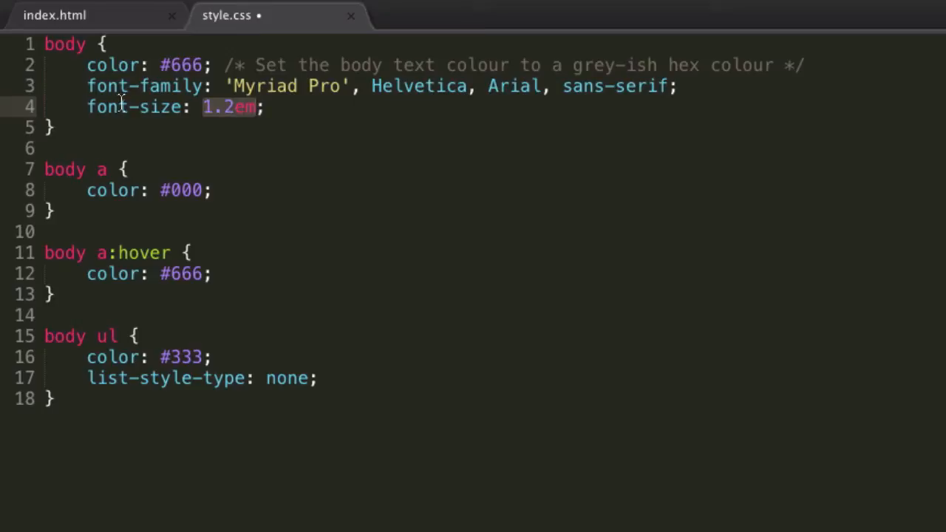
{"action": "left_click", "coordinate": [266, 106]}
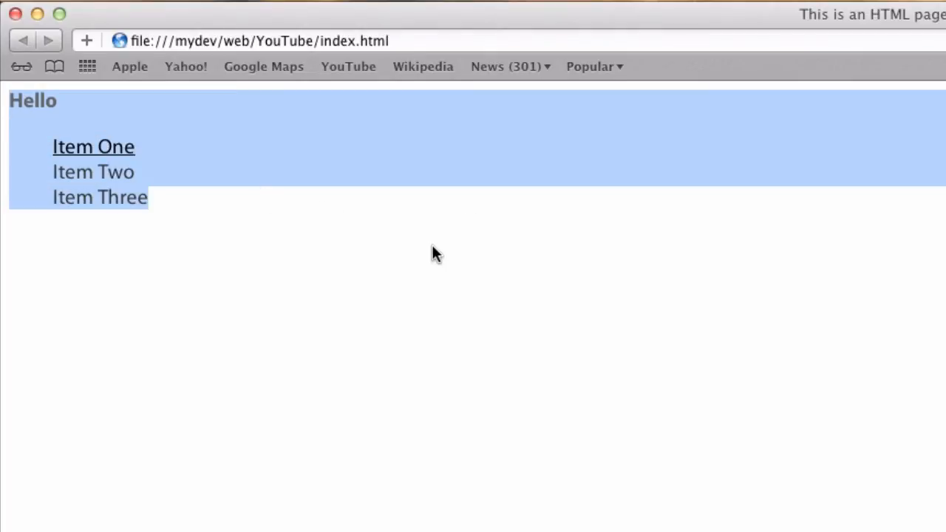
- Reload Safari to check the larger text and clear the page selection
{"action": "left_click", "coordinate": [436, 253]}
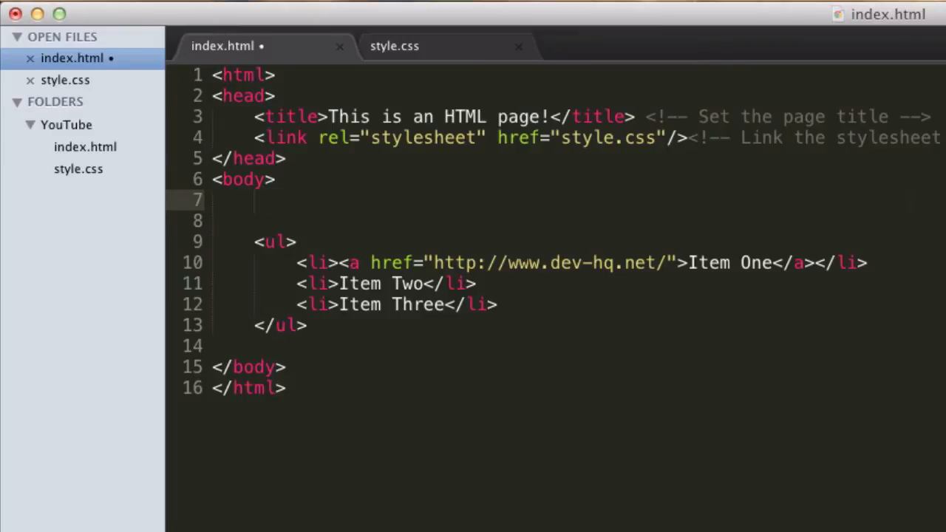
- Insert a Lorem ipsum paragraph directly above the list in index.html and save
{"action": "type", "text": "llore"}
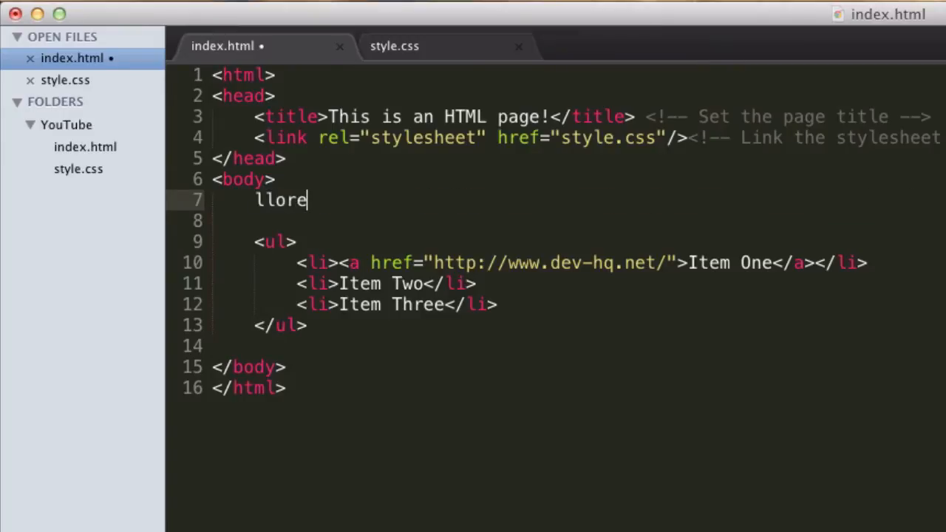
{"action": "key", "text": "Tab"}
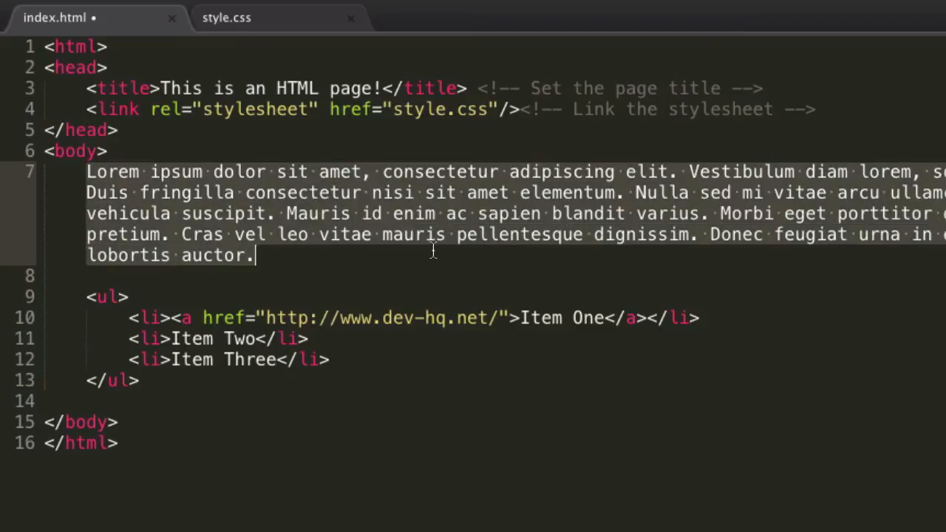
{"action": "mouse_move", "coordinate": [506, 227]}
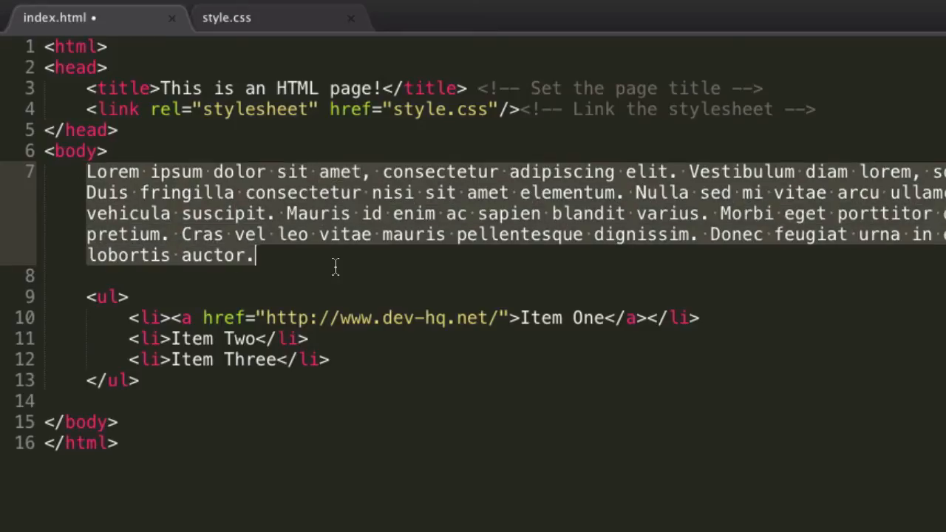
{"action": "key", "text": "Return"}
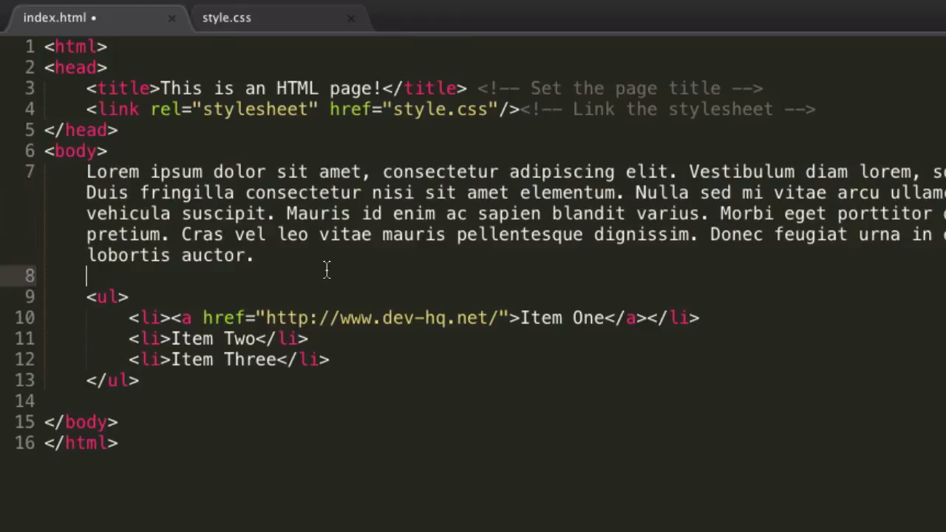
{"action": "mouse_move", "coordinate": [388, 291]}
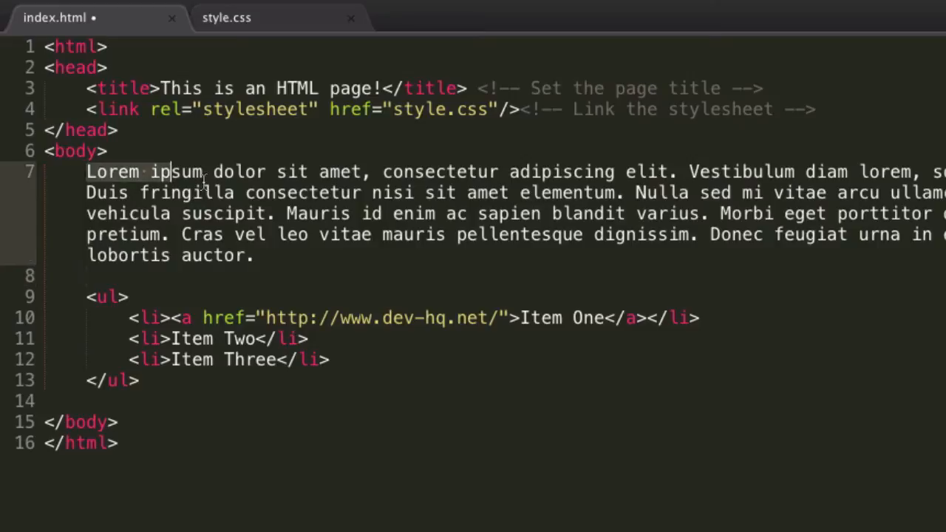
{"action": "double_click", "coordinate": [176, 171]}
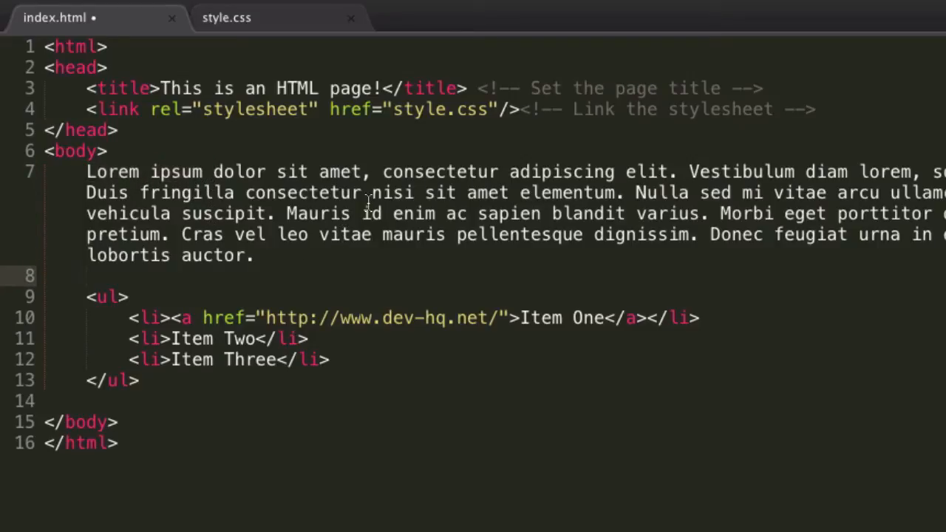
{"action": "mouse_move", "coordinate": [195, 255]}
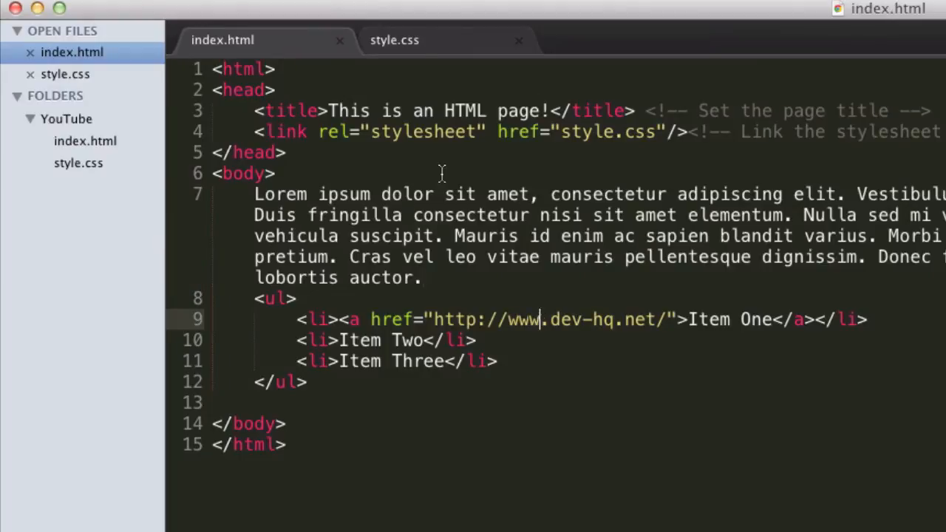
{"action": "left_click", "coordinate": [393, 40]}
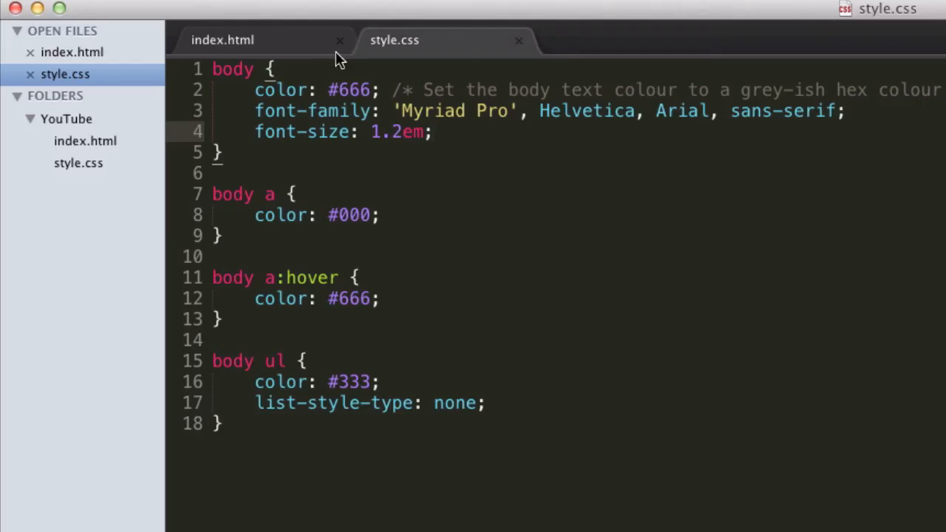
- Add line-height: 2em below font-size in the body rule, save, and preview
{"action": "left_click", "coordinate": [436, 132]}
{"action": "type", "text": "line-height: ;"}
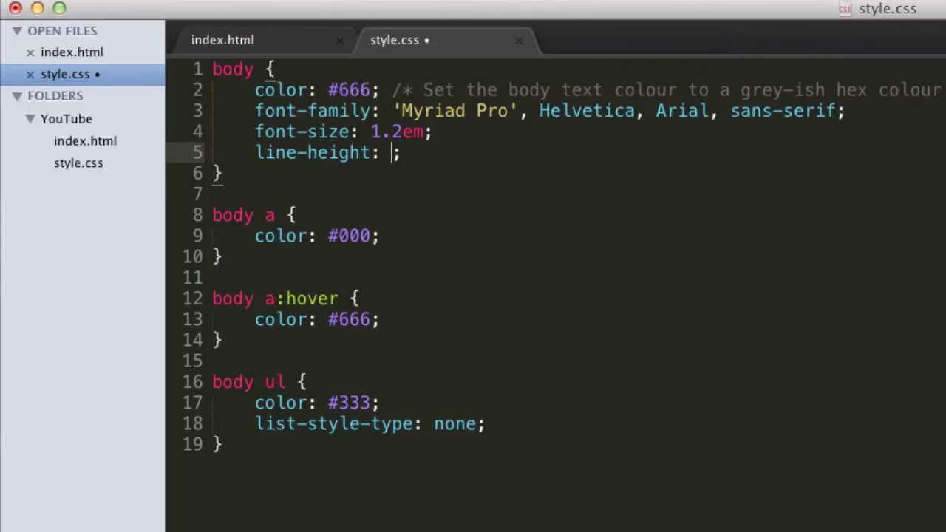
{"action": "mouse_move", "coordinate": [487, 162]}
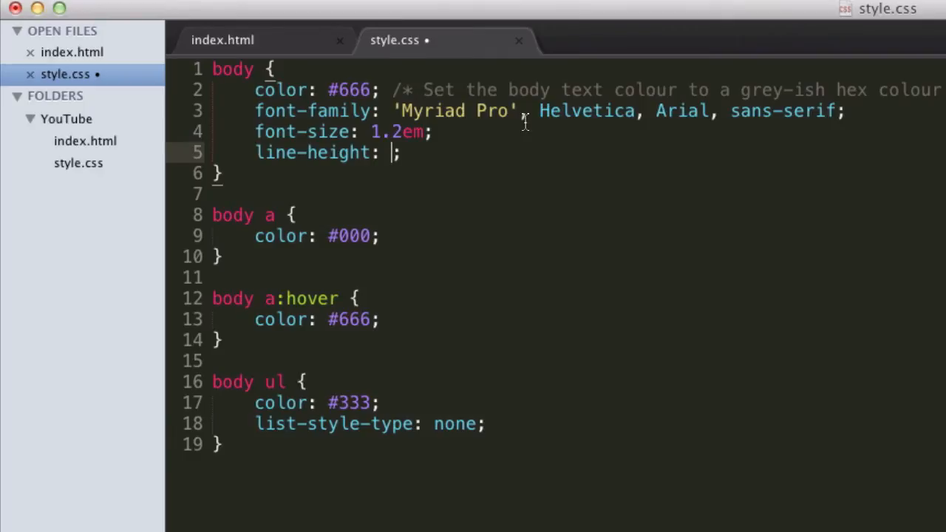
{"action": "type", "text": "1.2em"}
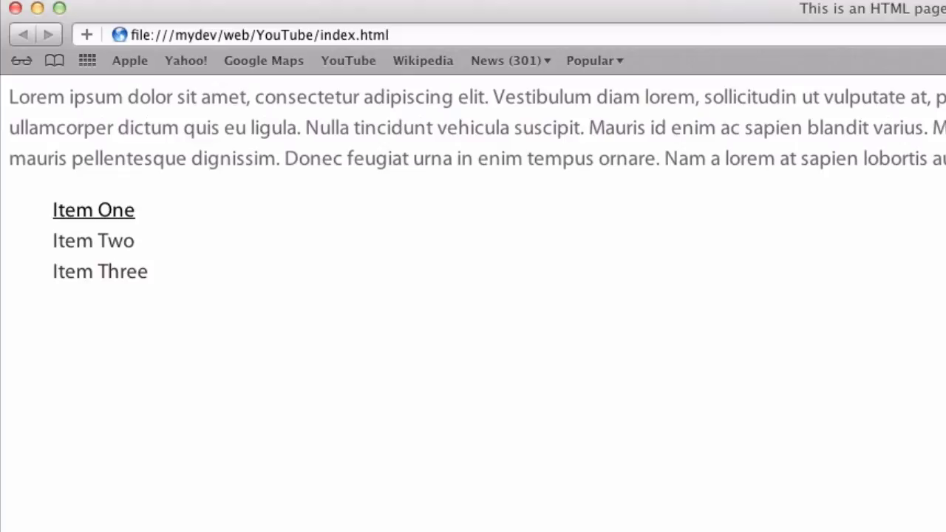
{"action": "mouse_move", "coordinate": [11, 122]}
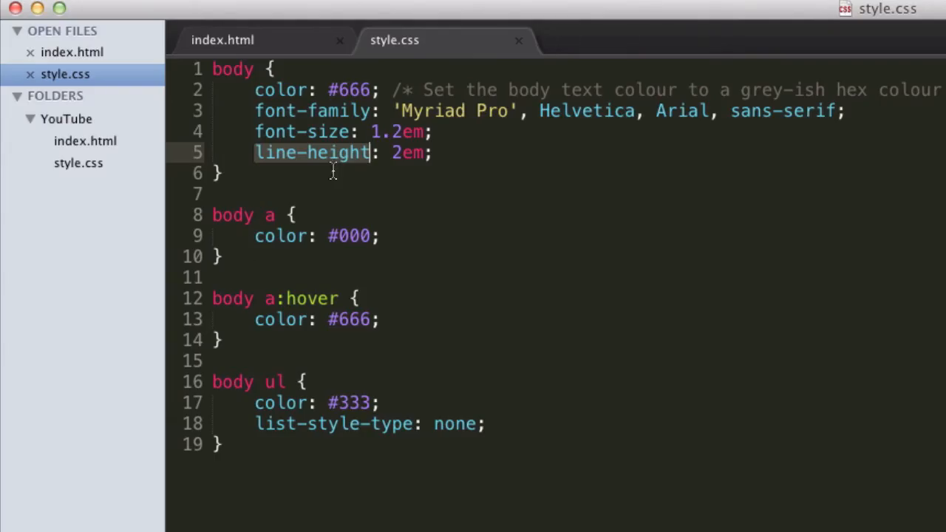
{"action": "type", "text": "1."}
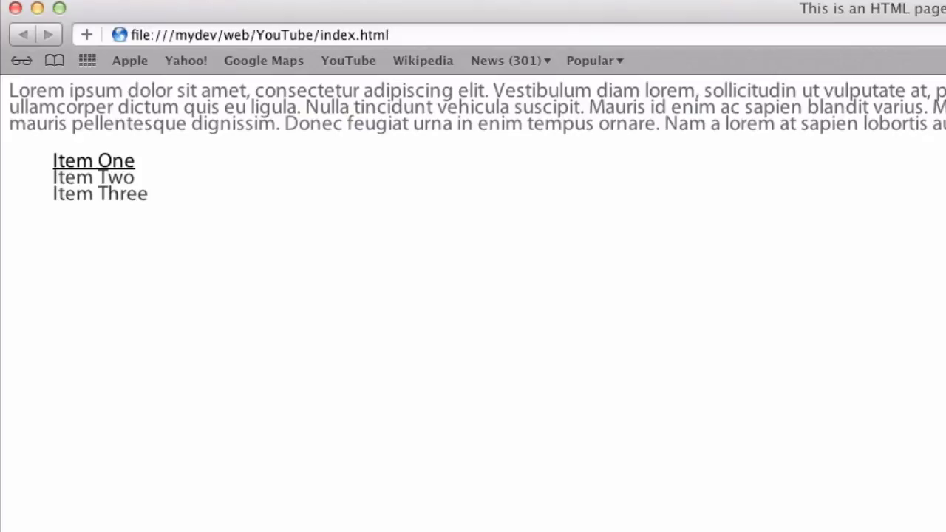
{"action": "mouse_move", "coordinate": [264, 90]}
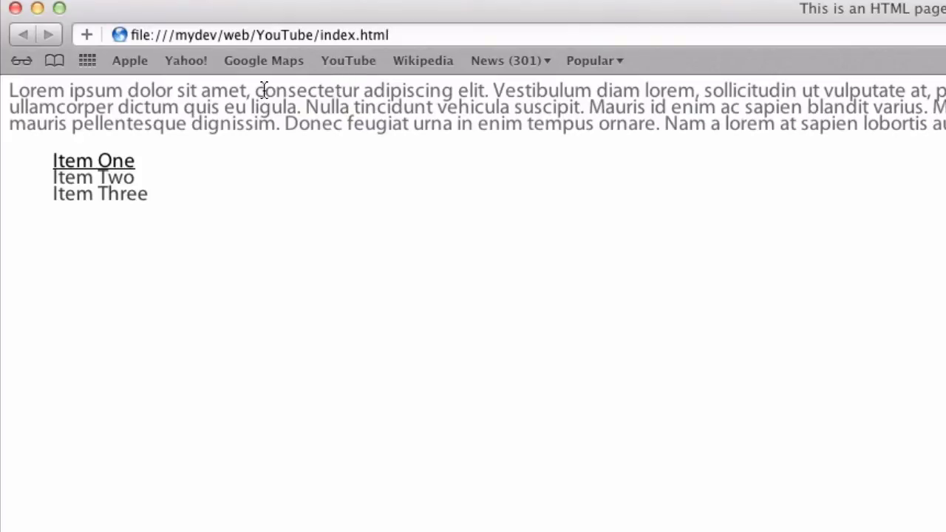
{"action": "mouse_move", "coordinate": [435, 151]}
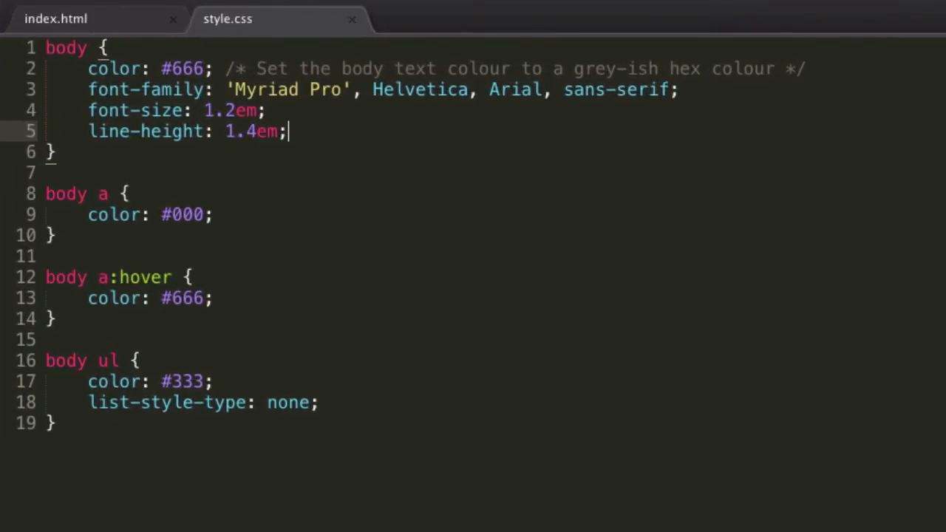
- Set the body line-height to 1.4em, save, and return to index.html
{"action": "left_click", "coordinate": [55, 18]}
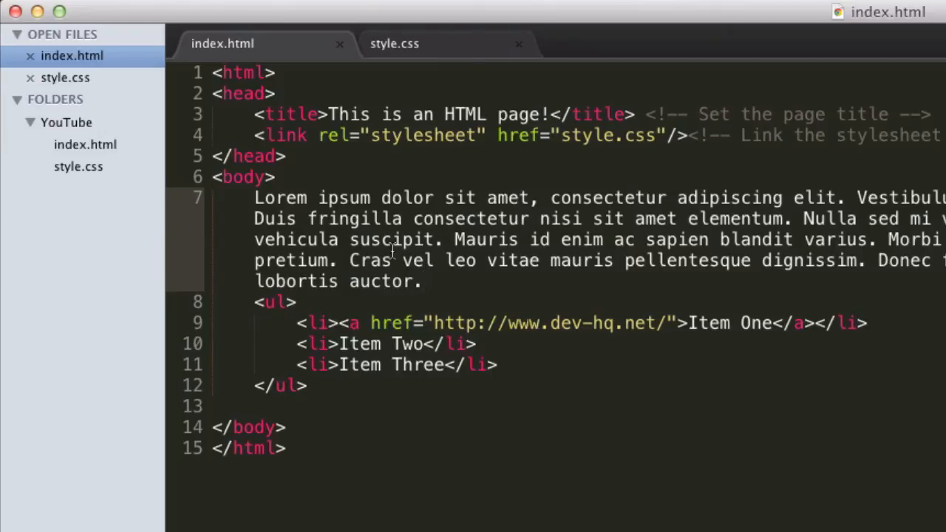
{"action": "mouse_move", "coordinate": [409, 306]}
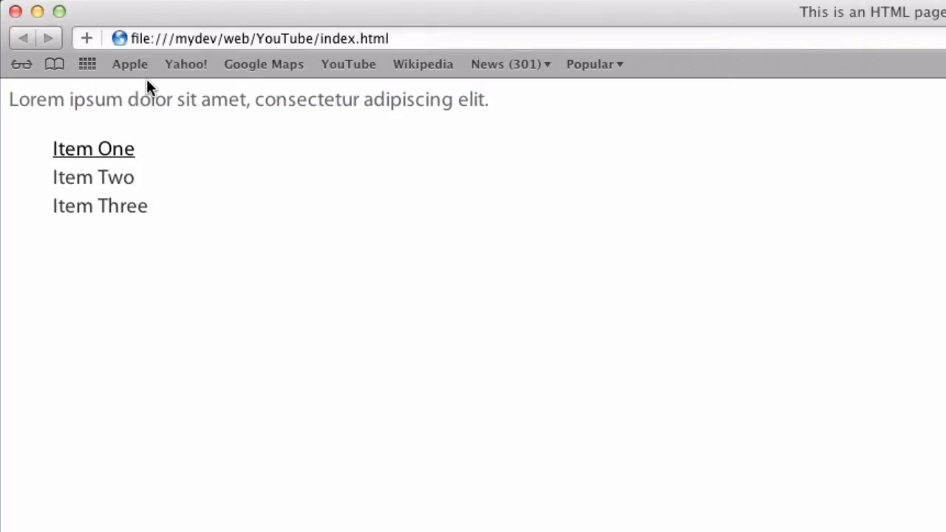
{"action": "mouse_move", "coordinate": [184, 126]}
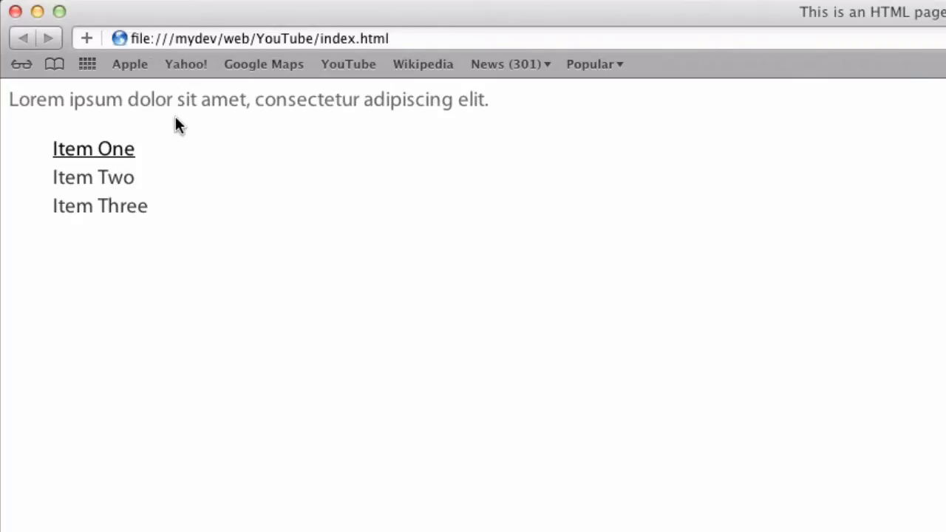
{"action": "mouse_move", "coordinate": [120, 148]}
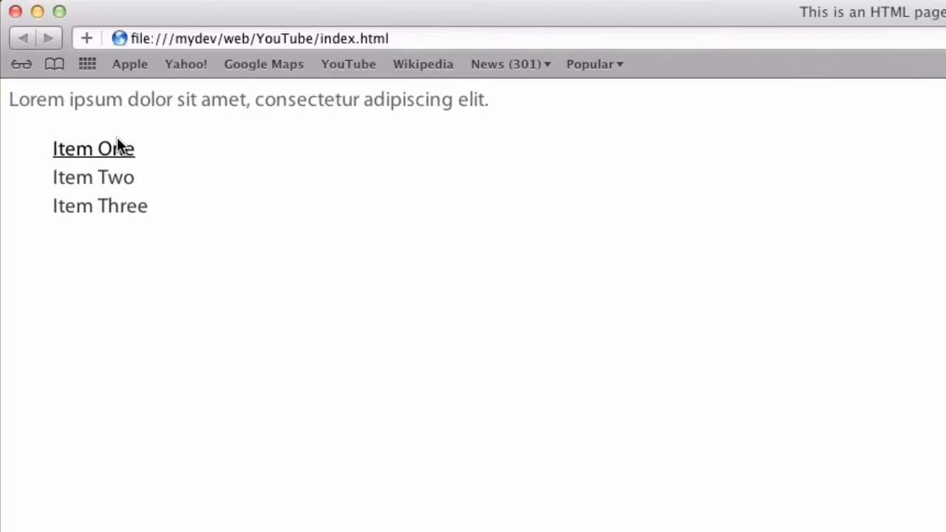
{"action": "mouse_move", "coordinate": [153, 128]}
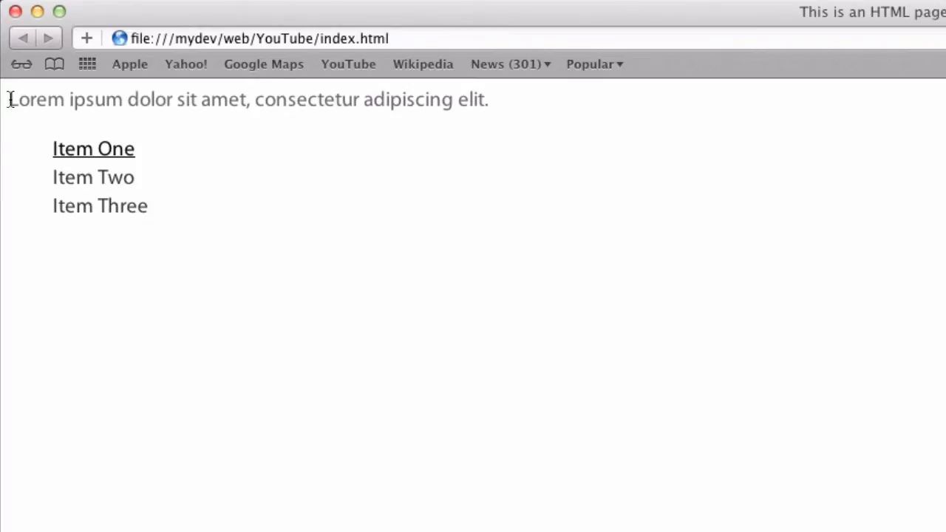
- Reload Safari and highlight the paragraph to inspect its new line spacing
{"action": "left_click_drag", "start_coordinate": [9, 99], "coordinate": [488, 99]}
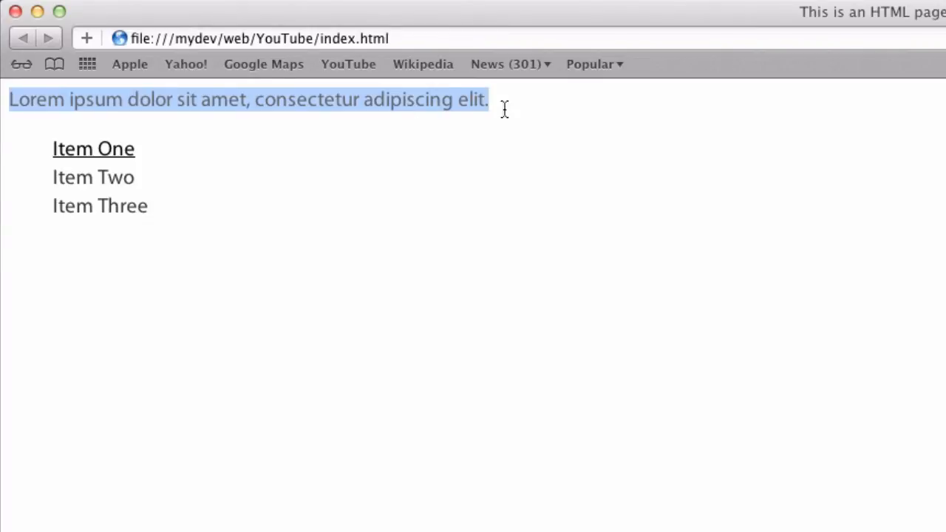
{"action": "mouse_move", "coordinate": [353, 133]}
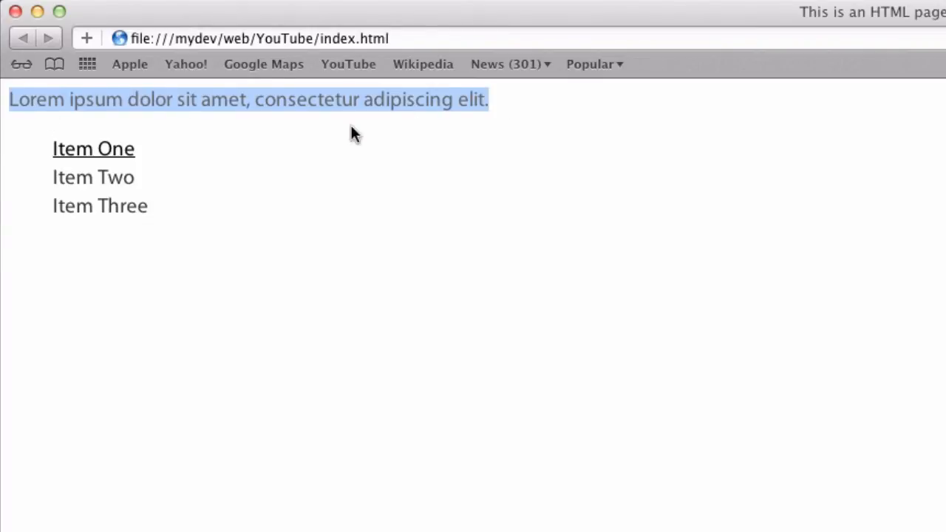
{"action": "mouse_move", "coordinate": [269, 129]}
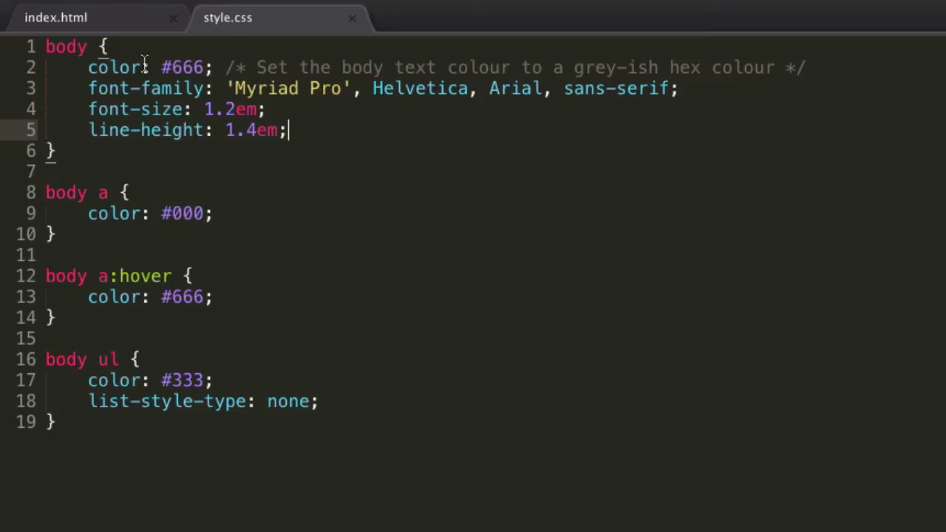
{"action": "mouse_move", "coordinate": [255, 130]}
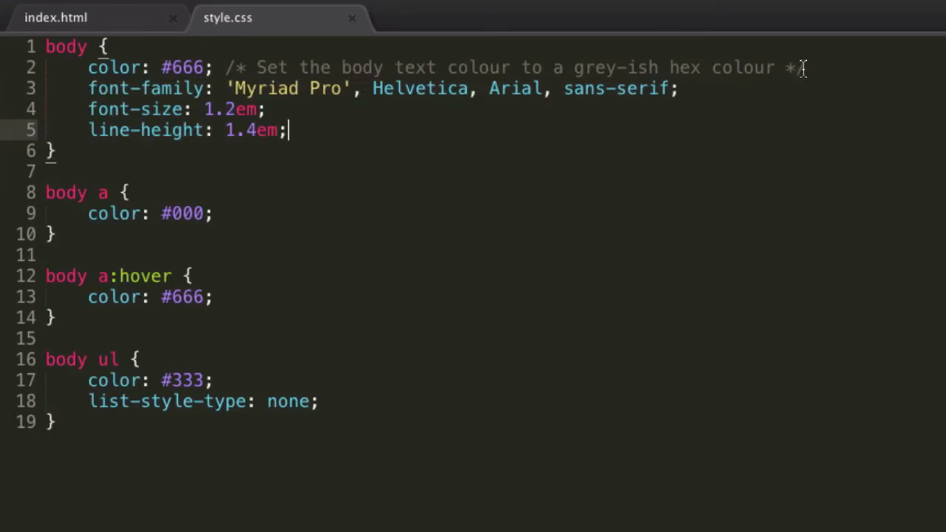
- Condense the body font into shorthand: 1.2em/1.4em 'Myriad Pro', Helvetica, Arial, sans-serif
{"action": "type", "text": "font: ;"}
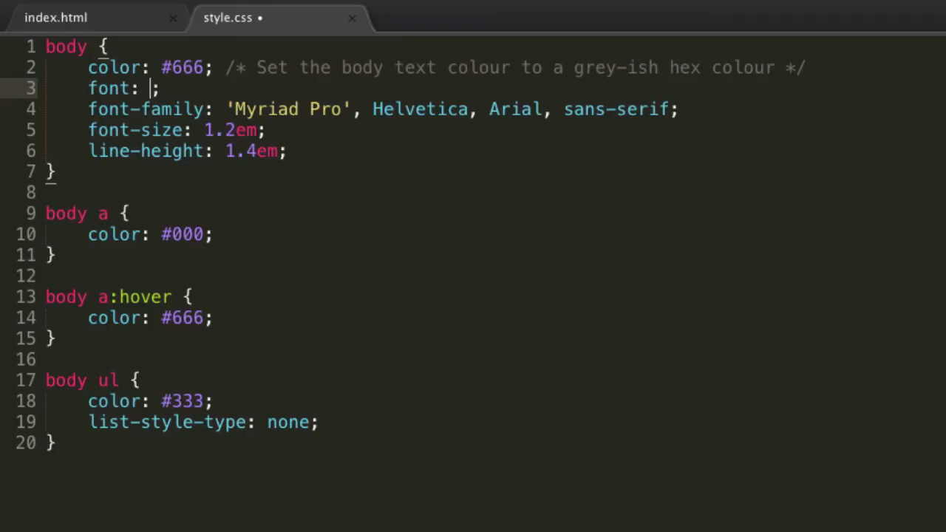
{"action": "type", "text": "1.2em"}
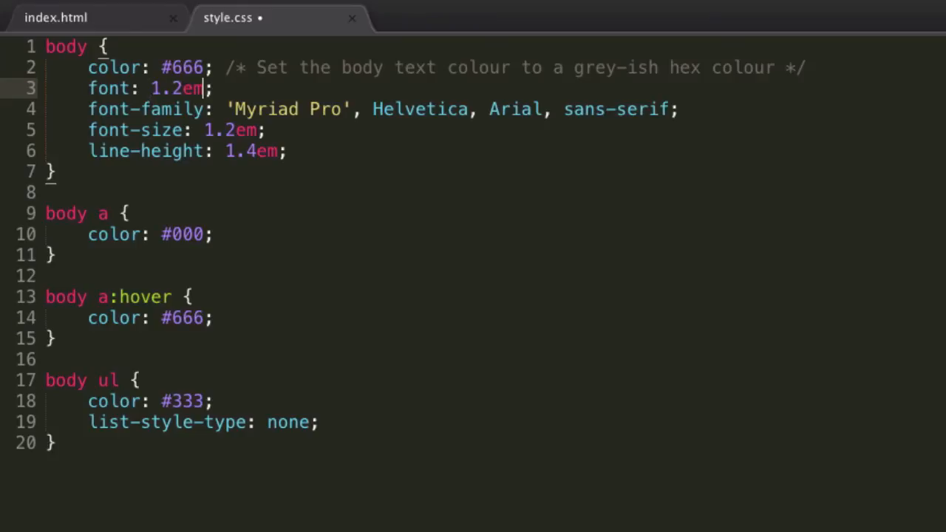
{"action": "type", "text": "/"}
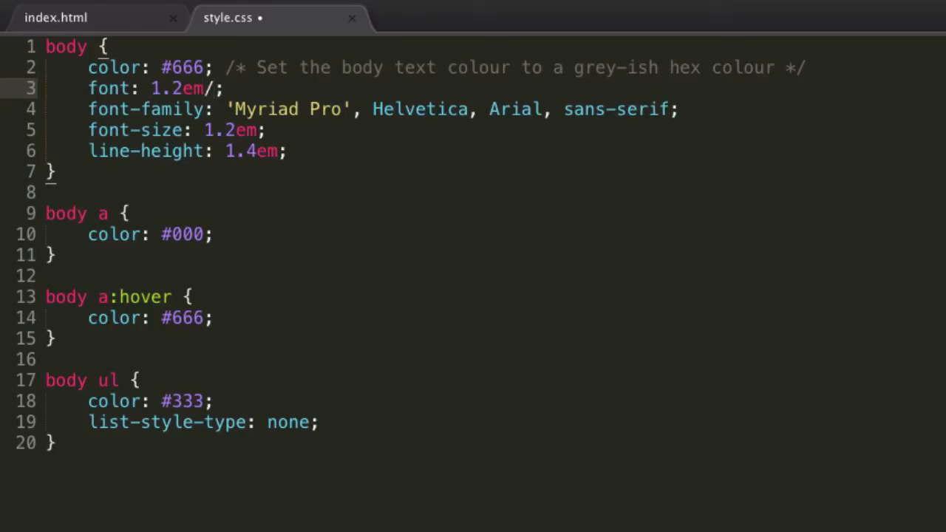
{"action": "type", "text": "1."}
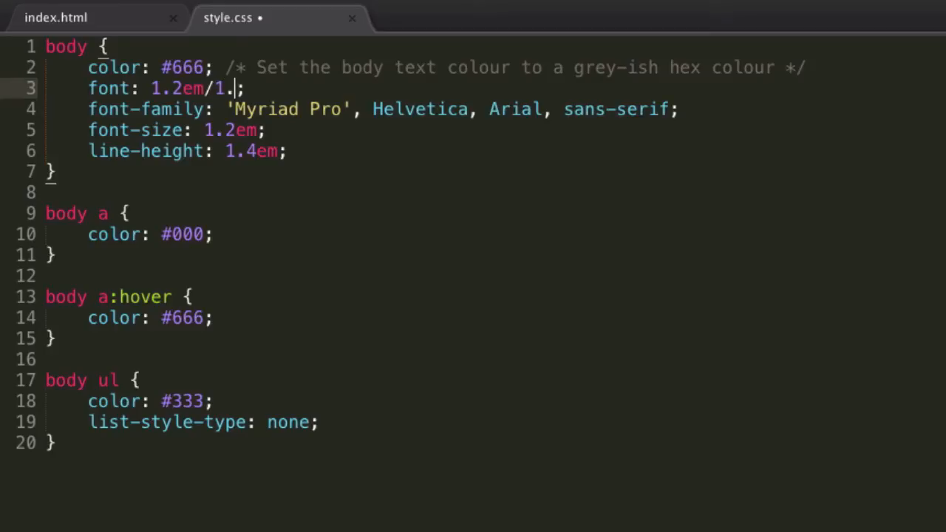
{"action": "type", "text": "4em"}
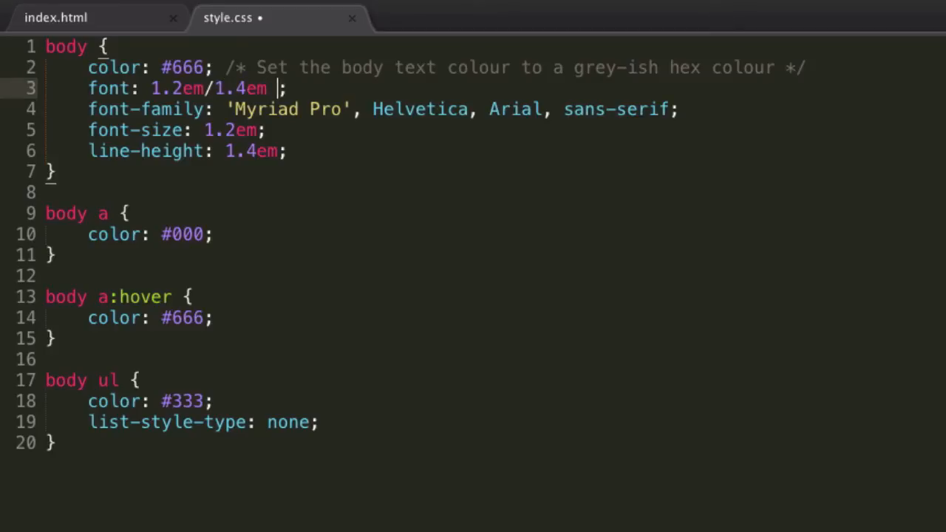
{"action": "mouse_move", "coordinate": [512, 3]}
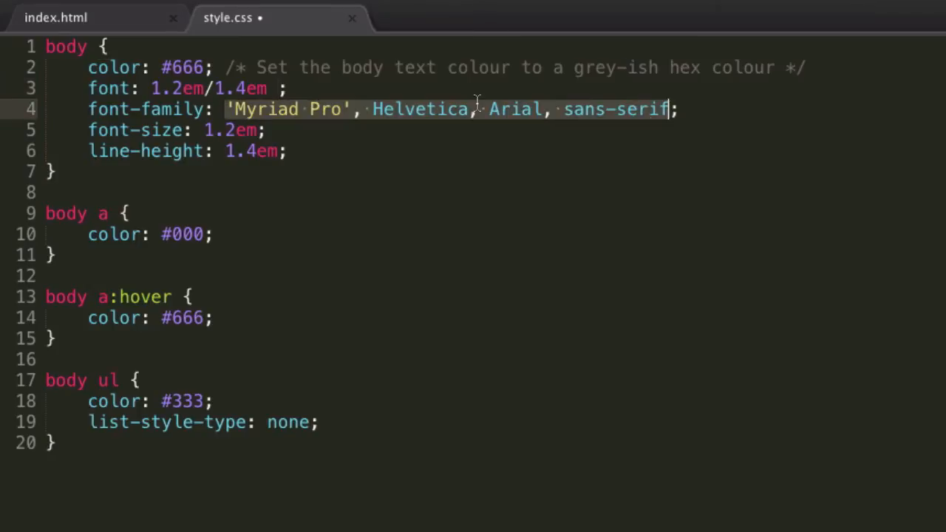
{"action": "type", "text": "'Myriad Pro', Helvetica, Arial, sans-serif"}
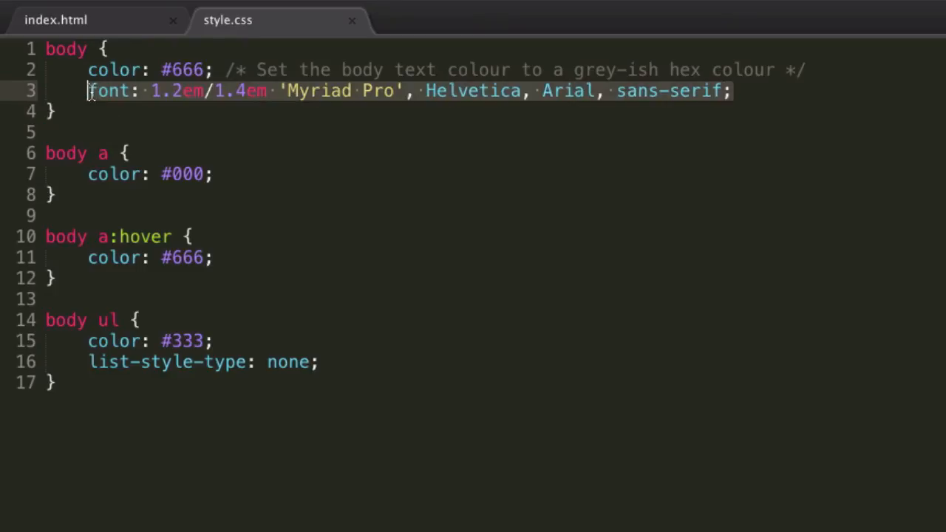
{"action": "mouse_move", "coordinate": [791, 89]}
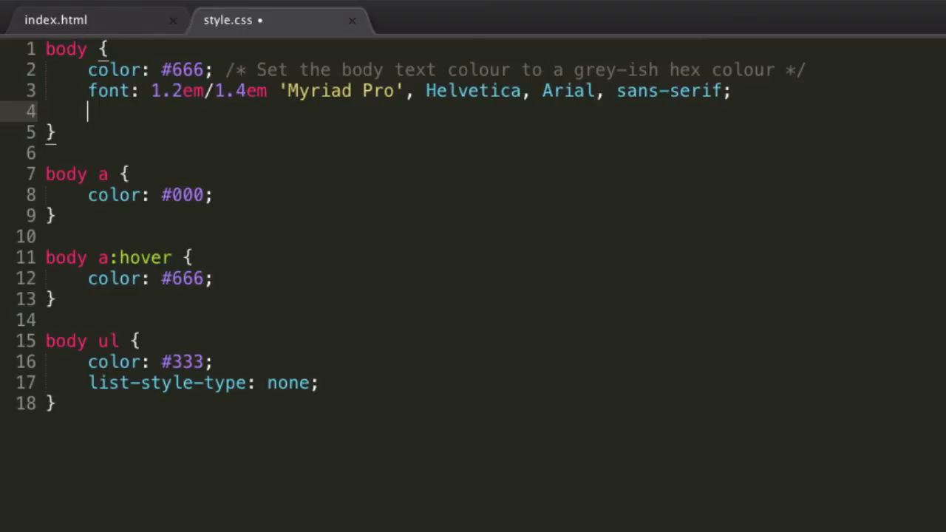
- Add text-align: justify to the body rule after trying center, then begin a width: 300 line
{"action": "type", "text": "text-align"}
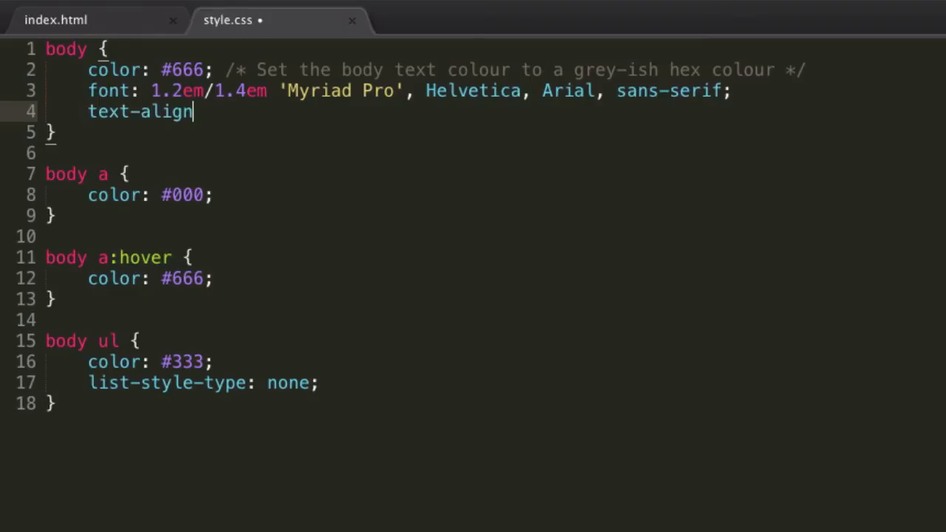
{"action": "type", "text": ": center;"}
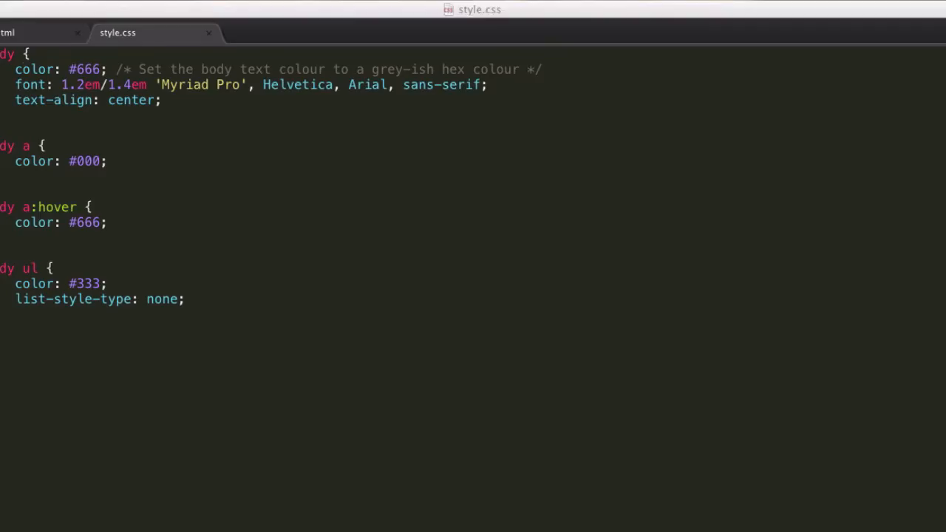
{"action": "type", "text": "ri"}
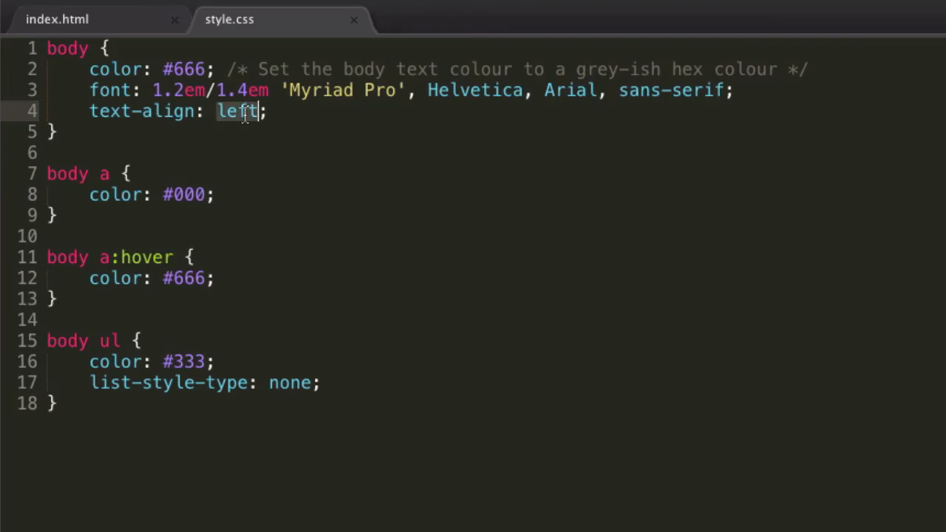
{"action": "type", "text": "justify"}
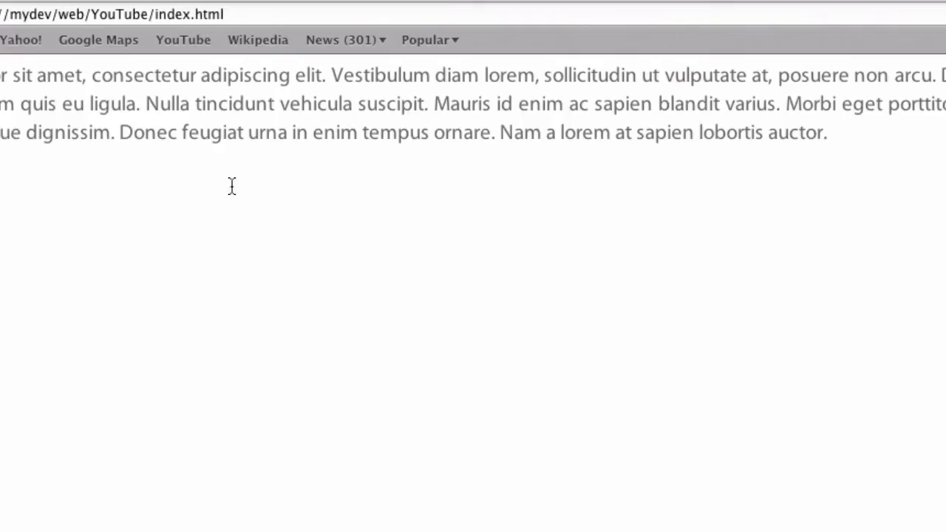
{"action": "mouse_move", "coordinate": [231, 185]}
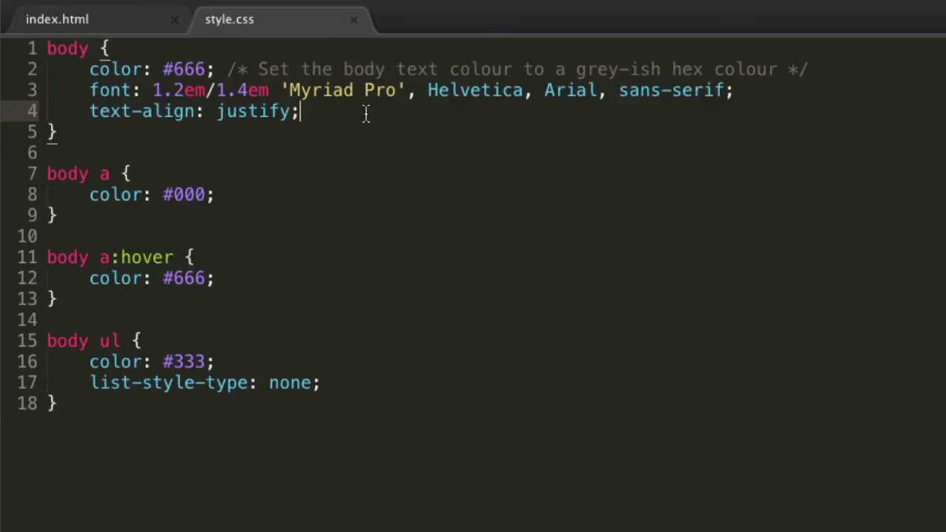
{"action": "type", "text": "widthL"}
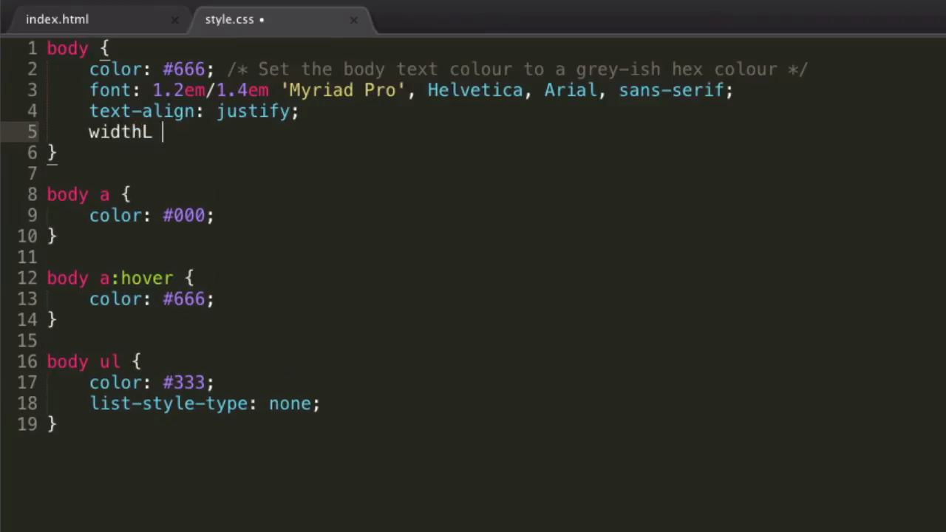
{"action": "type", "text": ": 300"}
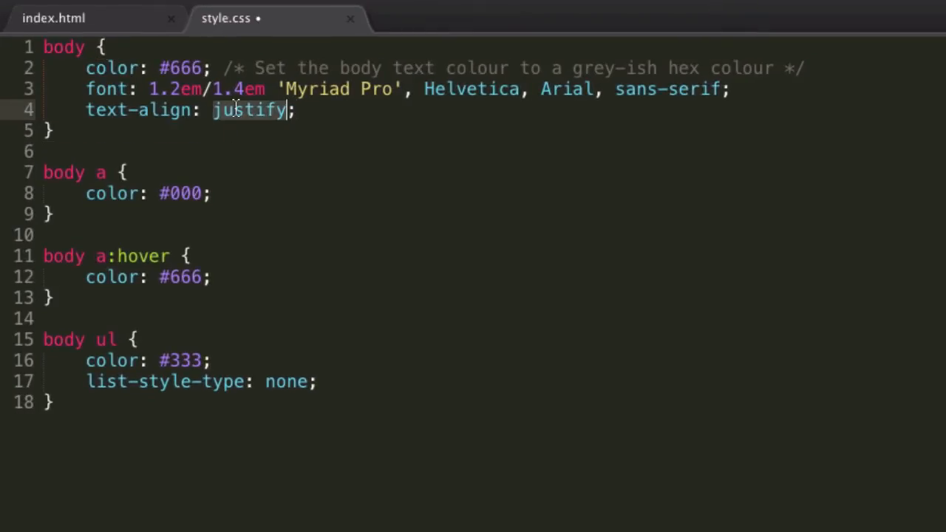
- Change the body rule's text-align value from justify to center
{"action": "type", "text": "center"}
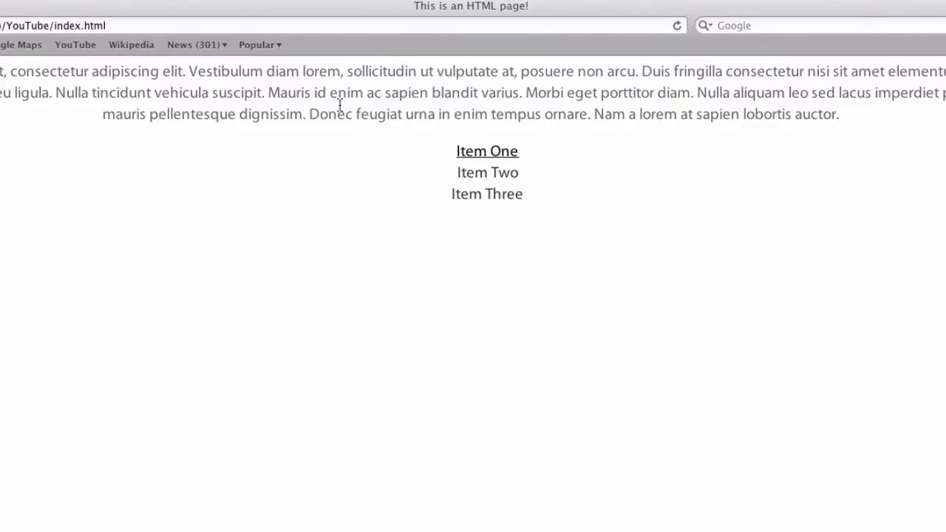
{"action": "mouse_move", "coordinate": [492, 330]}
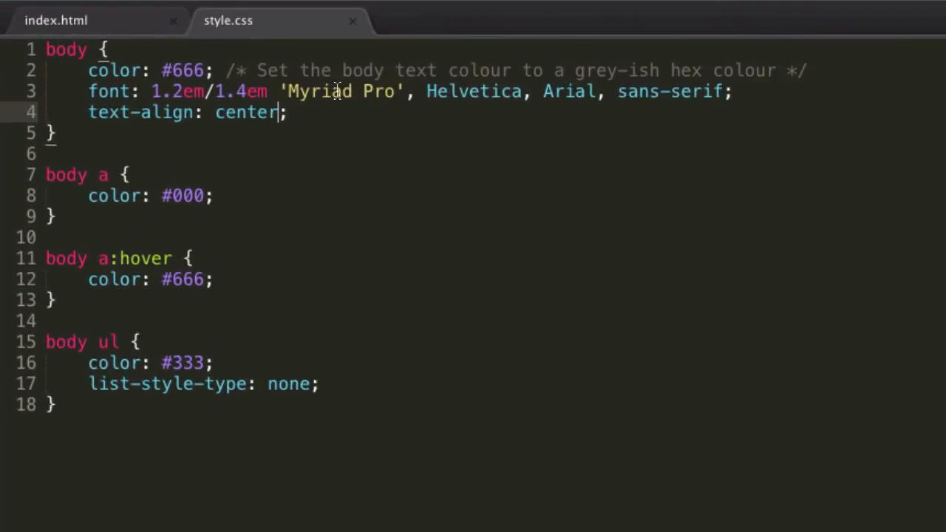
{"action": "key", "text": "Return"}
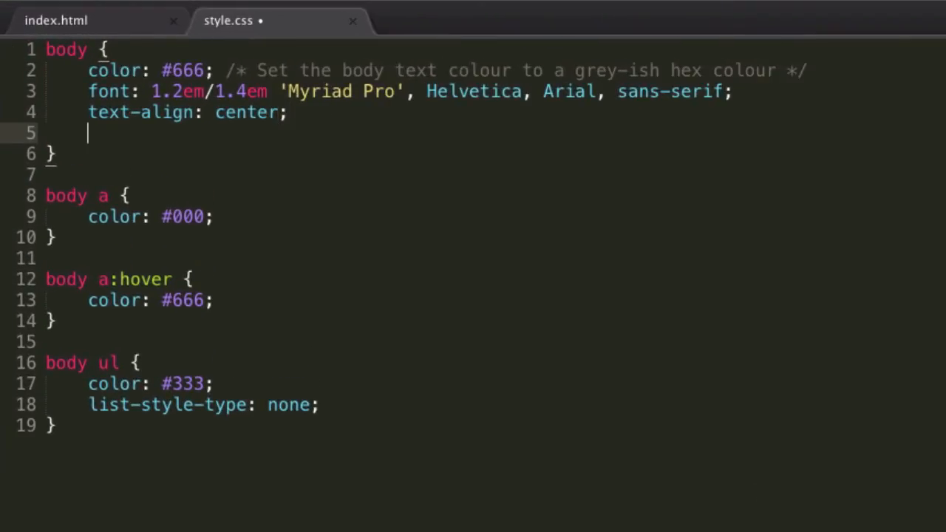
{"action": "type", "text": "text-"}
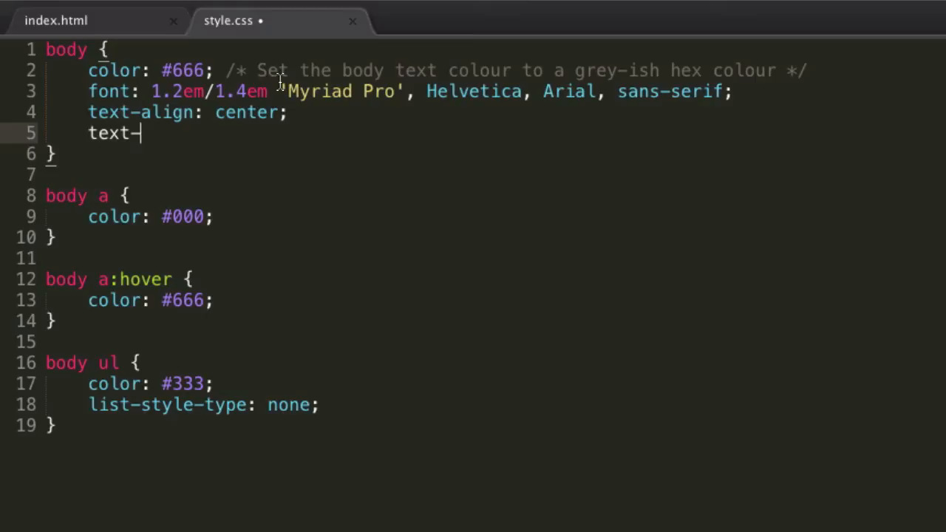
{"action": "type", "text": "decoration"}
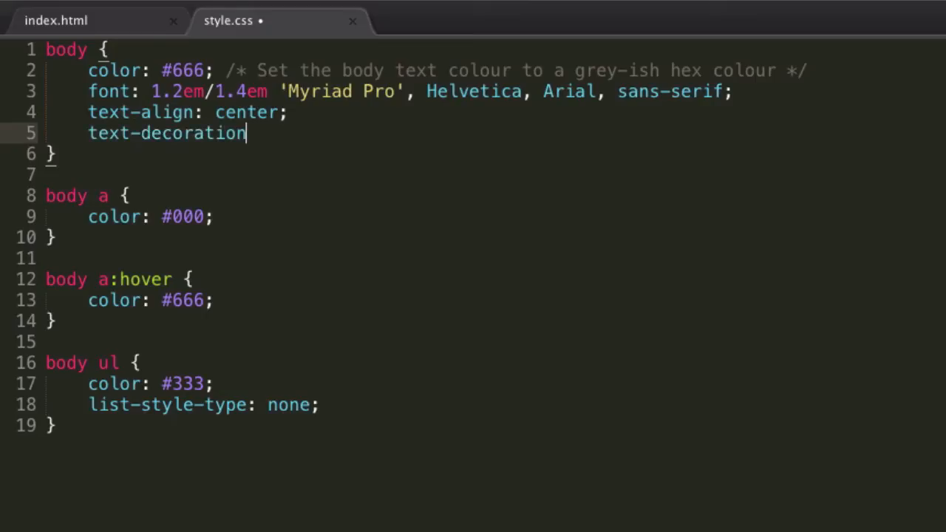
{"action": "type", "text": ": ;"}
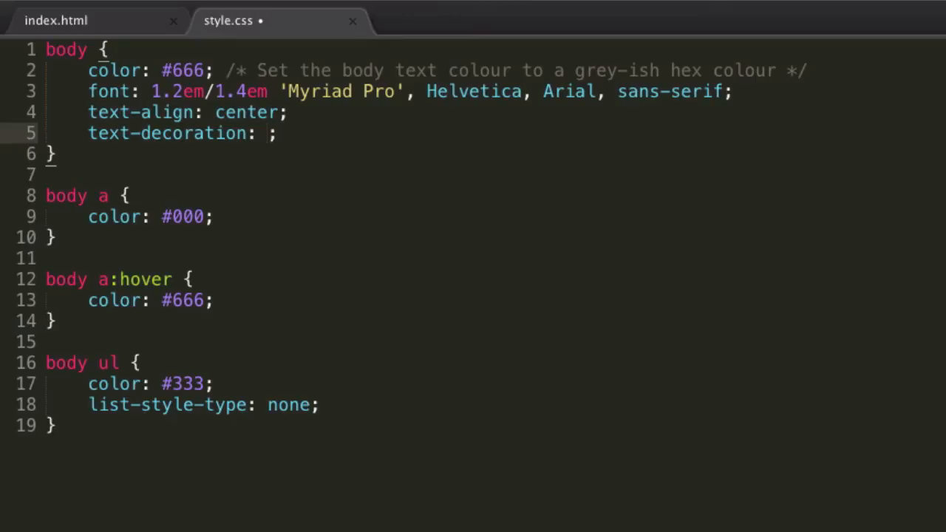
{"action": "type", "text": "over"}
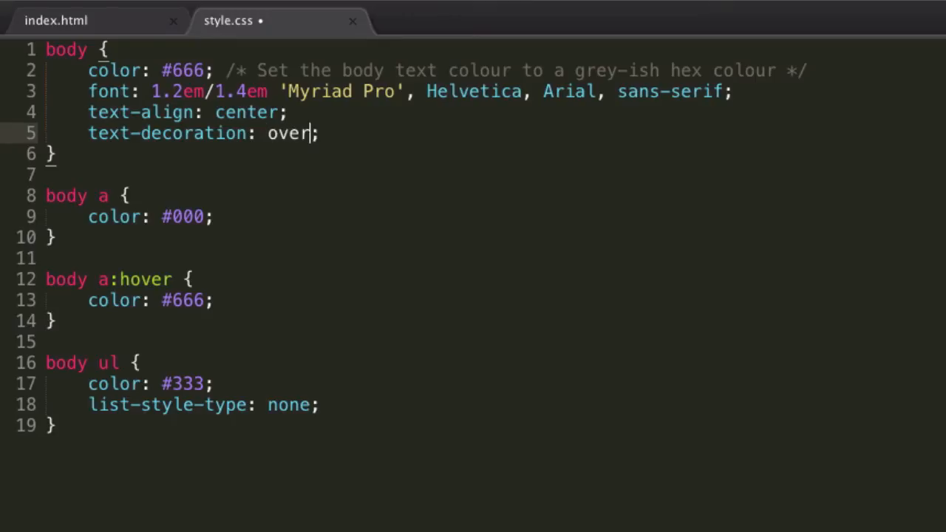
{"action": "type", "text": "line"}
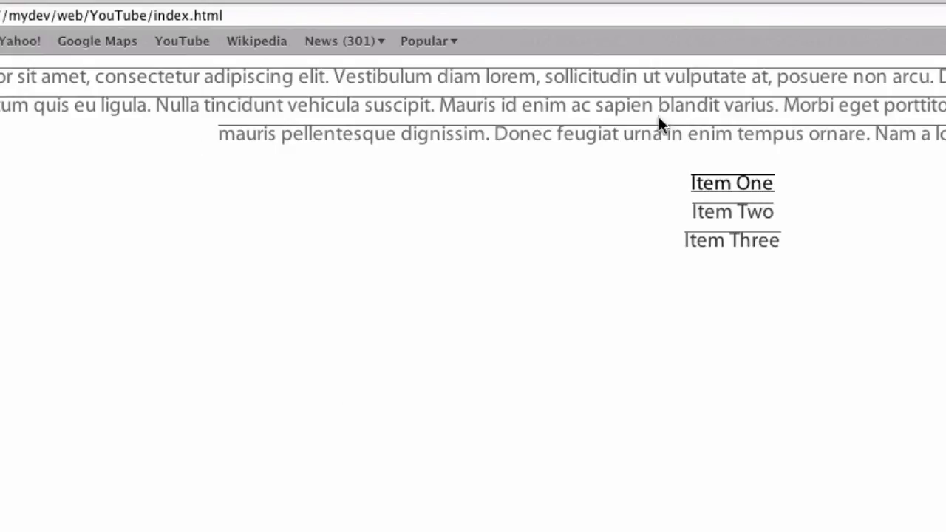
{"action": "mouse_move", "coordinate": [750, 319]}
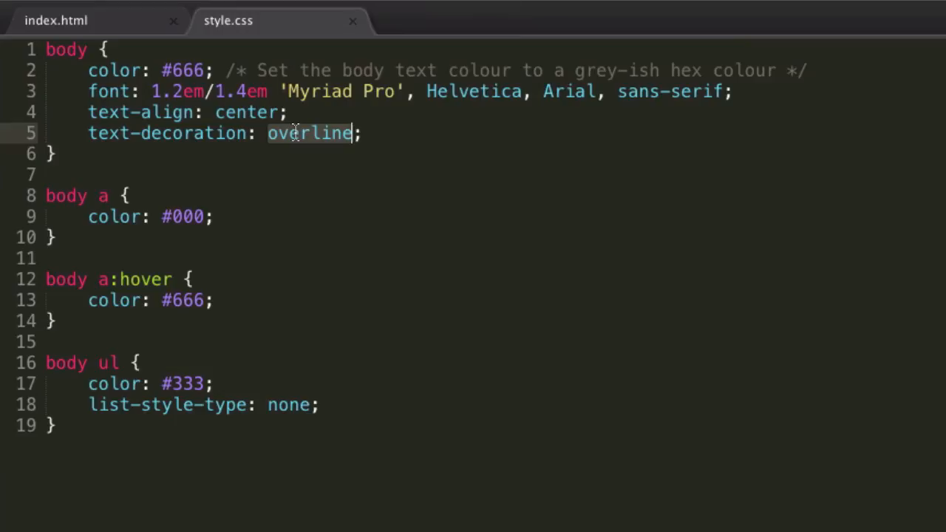
{"action": "type", "text": "underline"}
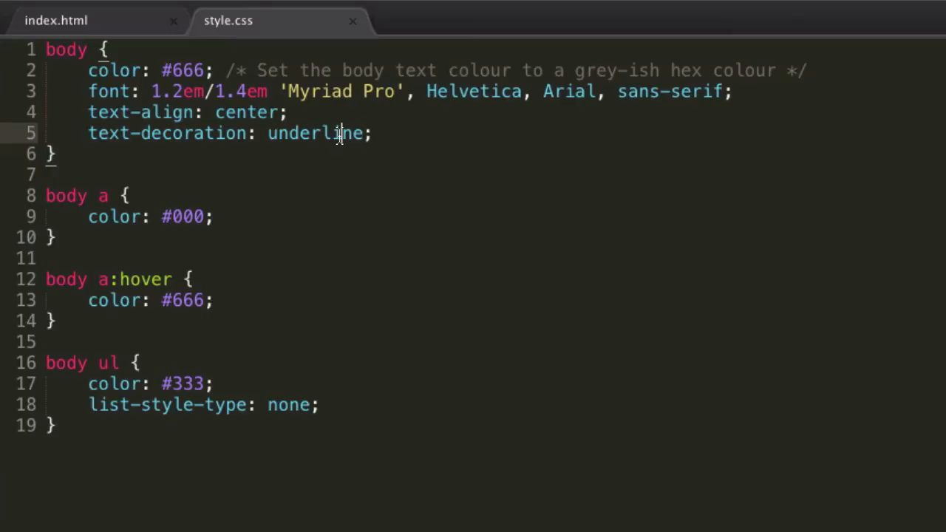
{"action": "type", "text": "none"}
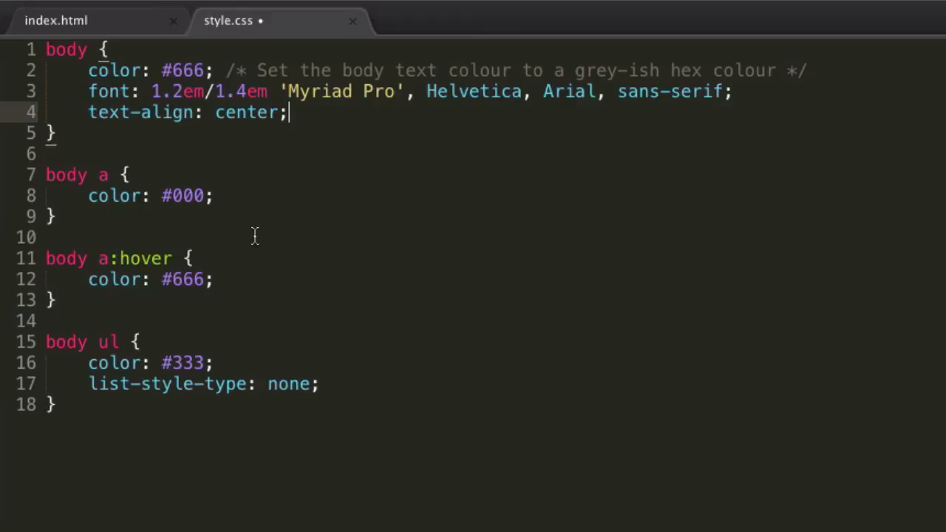
{"action": "left_click", "coordinate": [212, 195]}
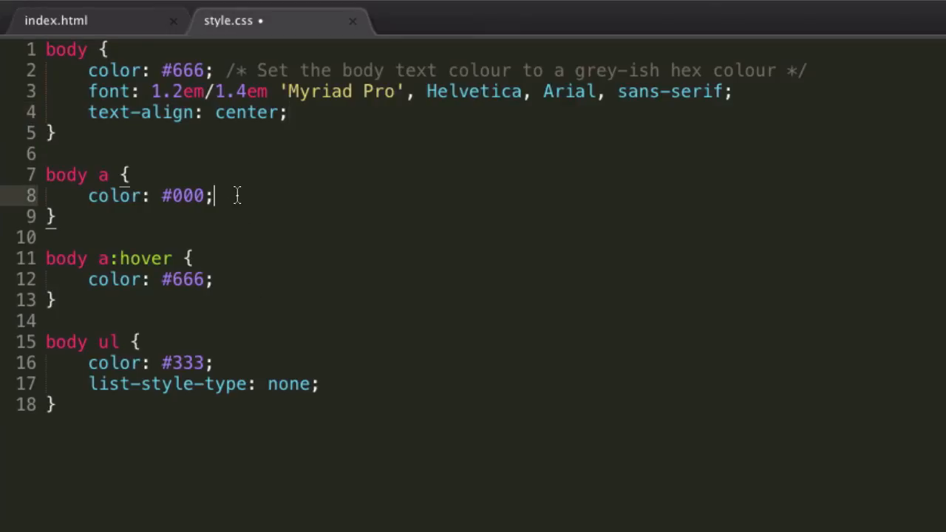
{"action": "type", "text": "text-decoration: none;"}
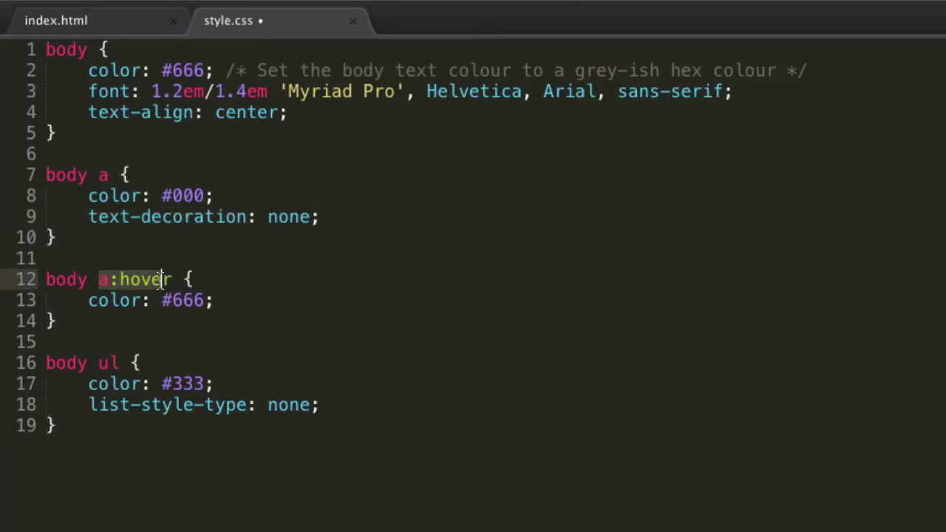
{"action": "type", "text": "text-decoration: none;"}
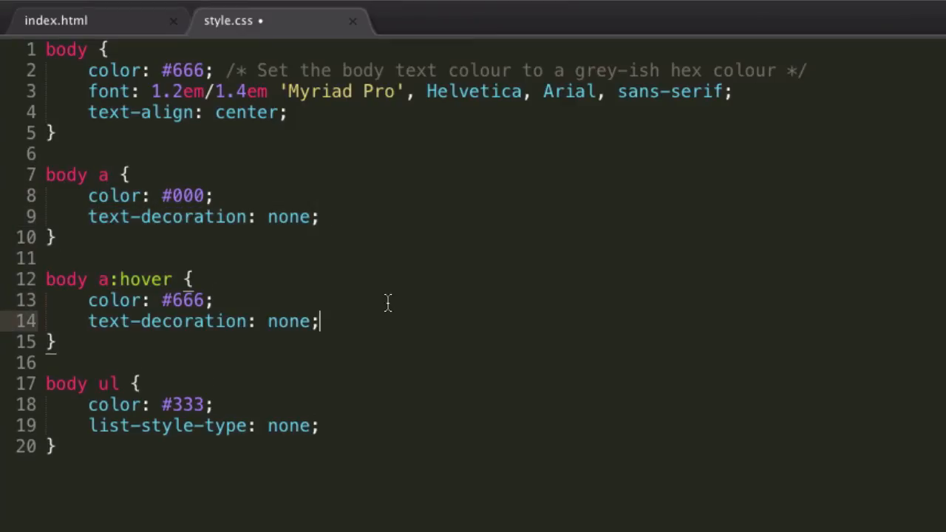
{"action": "type", "text": "underline"}
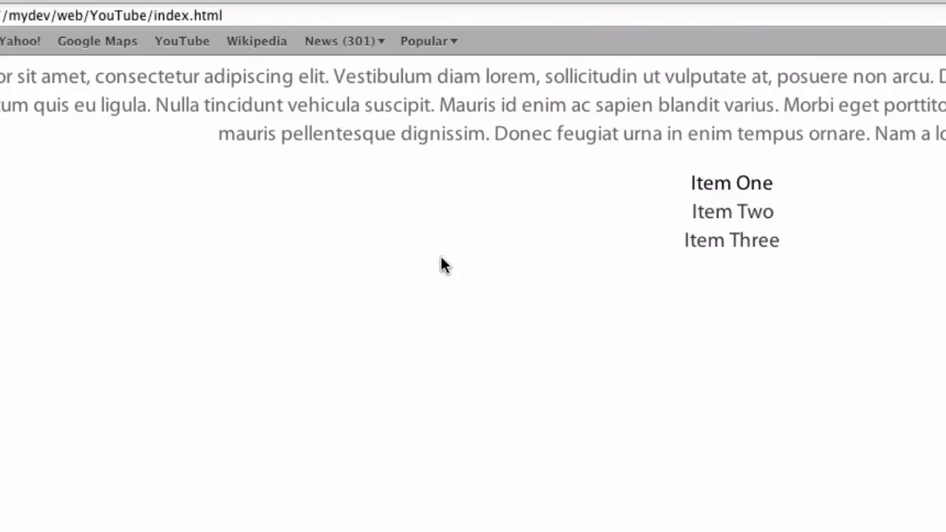
{"action": "mouse_move", "coordinate": [672, 198]}
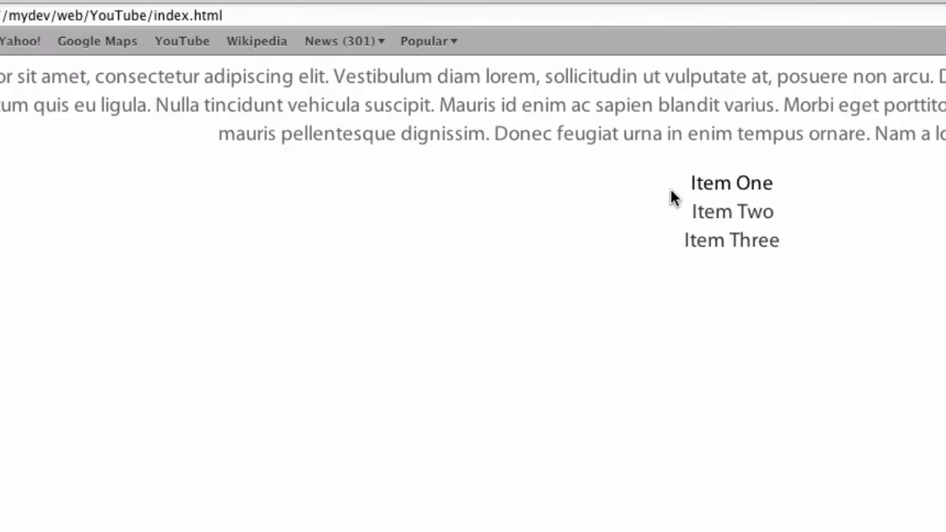
{"action": "mouse_move", "coordinate": [730, 182]}
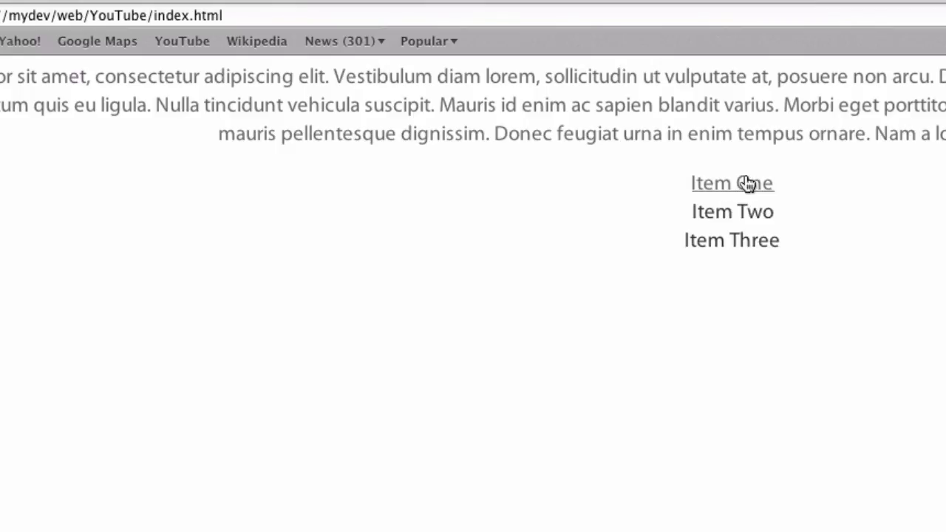
{"action": "mouse_move", "coordinate": [720, 202]}
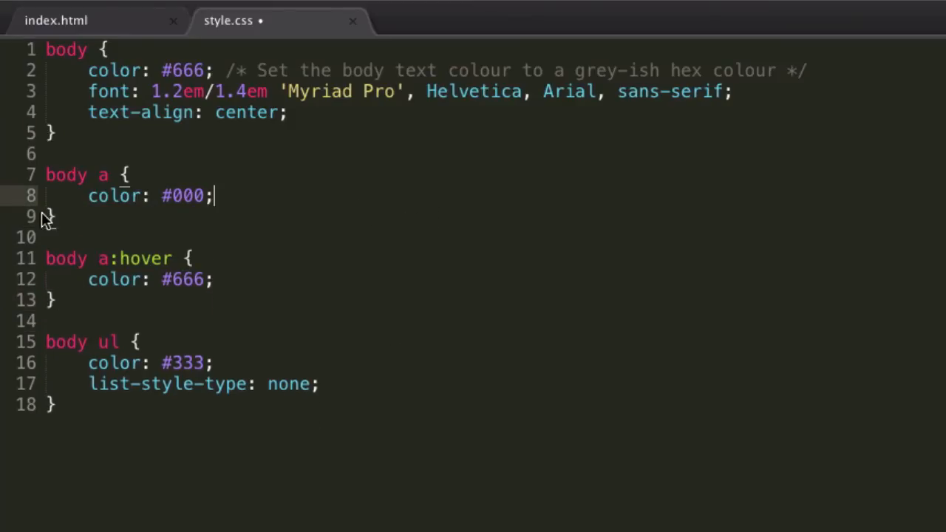
{"action": "key", "text": "Return"}
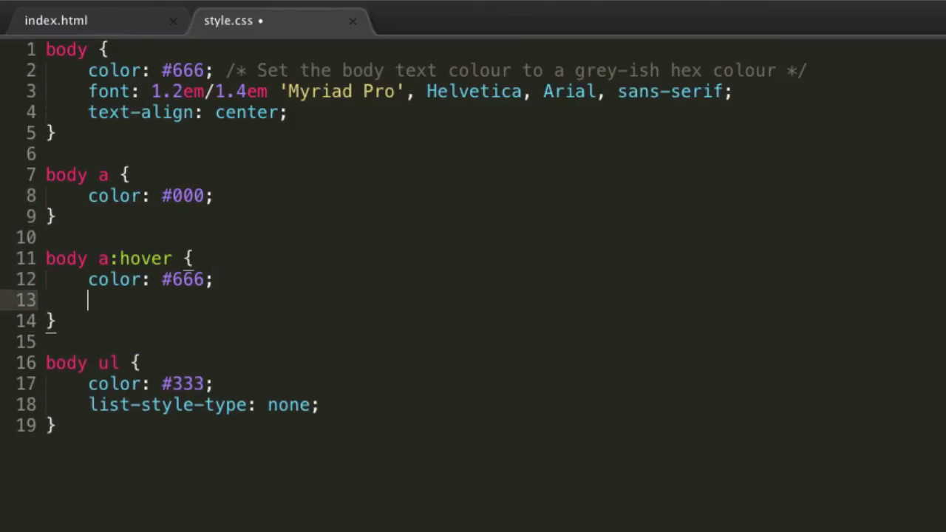
{"action": "type", "text": "text-decoration: none;"}
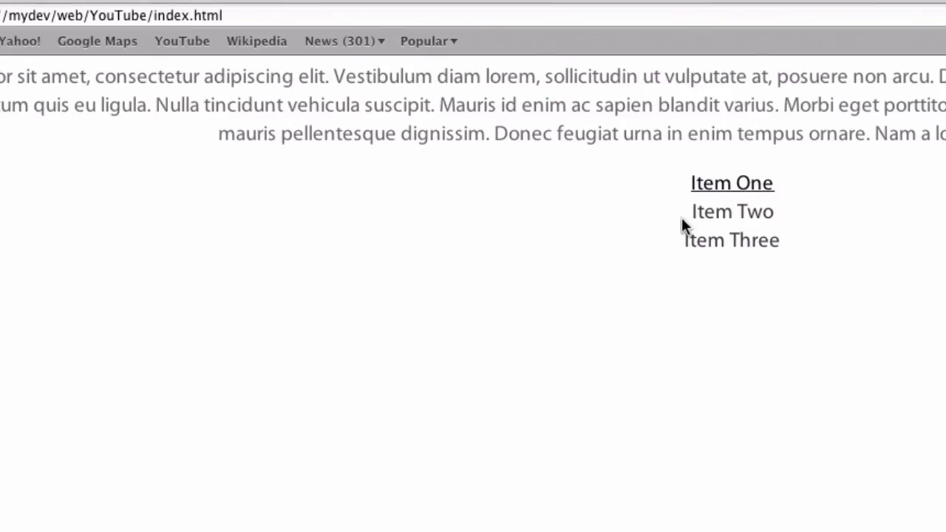
{"action": "mouse_move", "coordinate": [720, 307]}
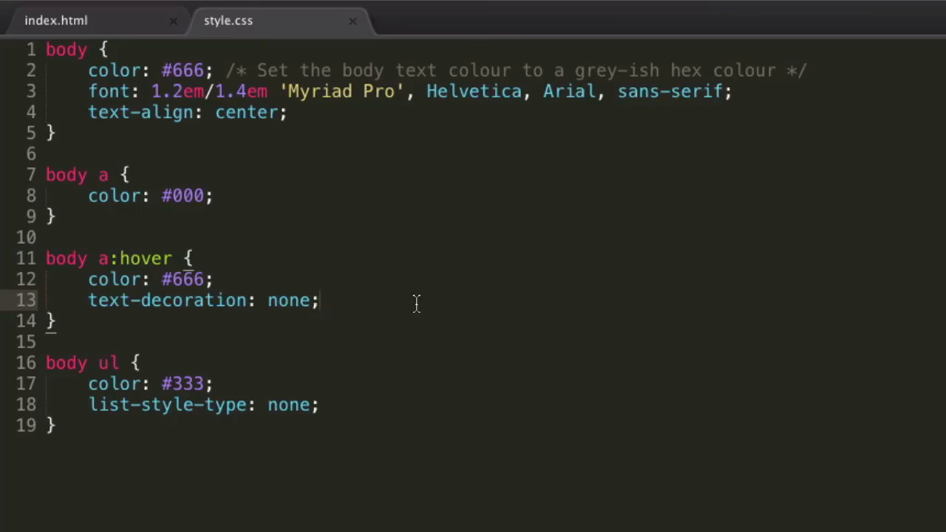
{"action": "mouse_move", "coordinate": [330, 109]}
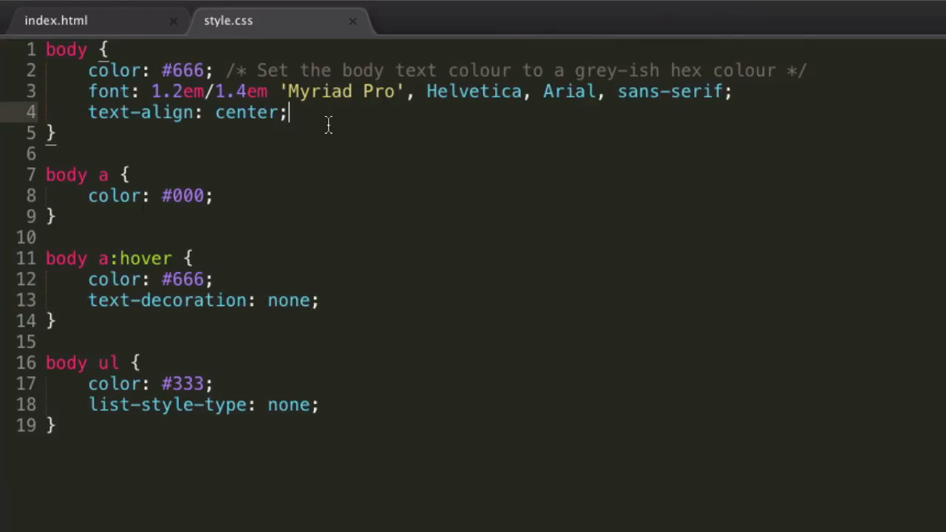
{"action": "mouse_move", "coordinate": [488, 74]}
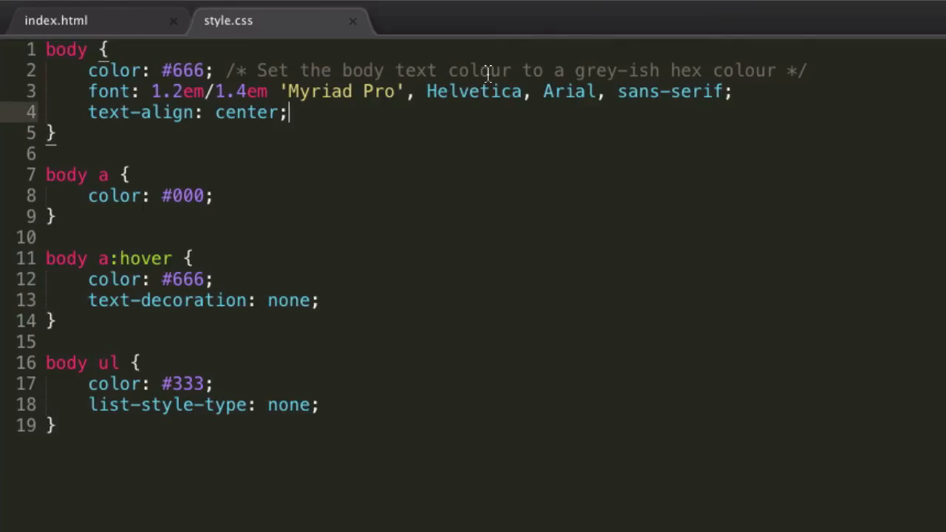
{"action": "mouse_move", "coordinate": [188, 362]}
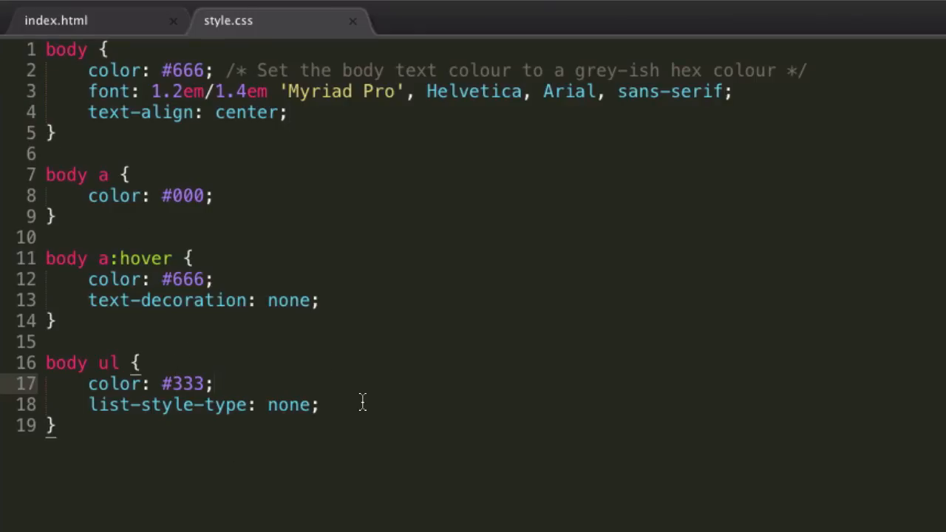
- Set text-transform: capitalize in the body ul rule after trying uppercase and lowercase
{"action": "type", "text": "t"}
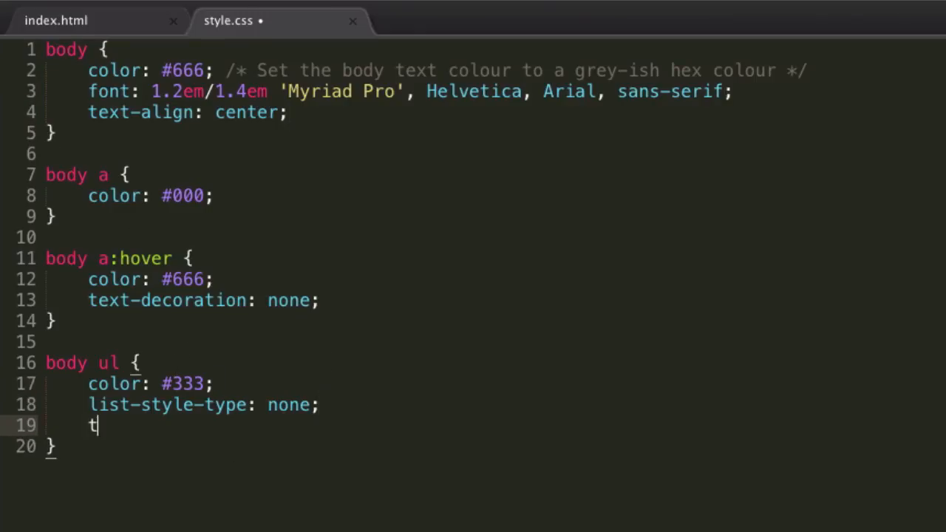
{"action": "type", "text": "ext-transform: ;"}
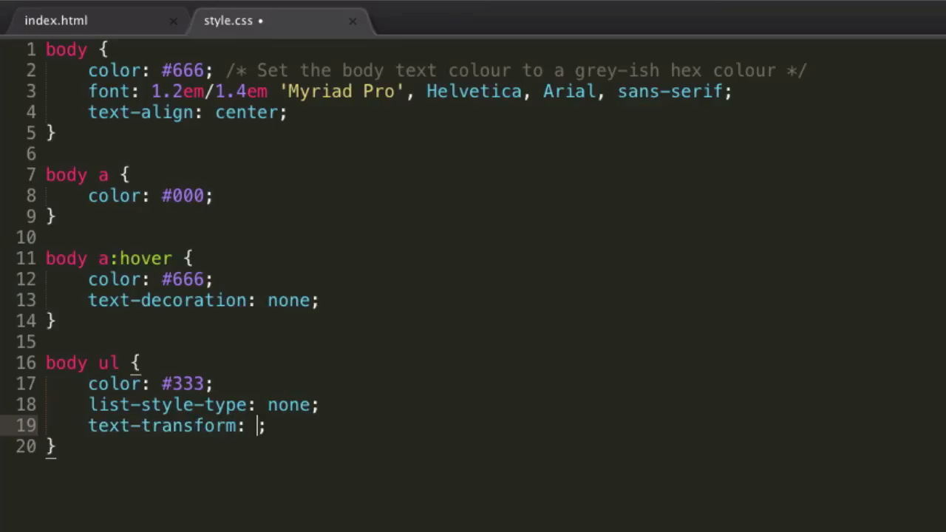
{"action": "type", "text": "uppercase"}
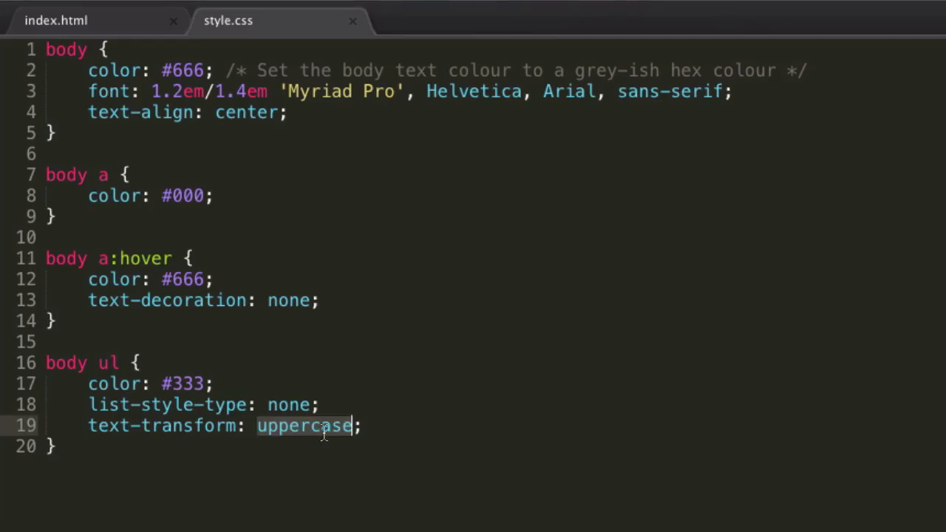
{"action": "type", "text": "lowercase"}
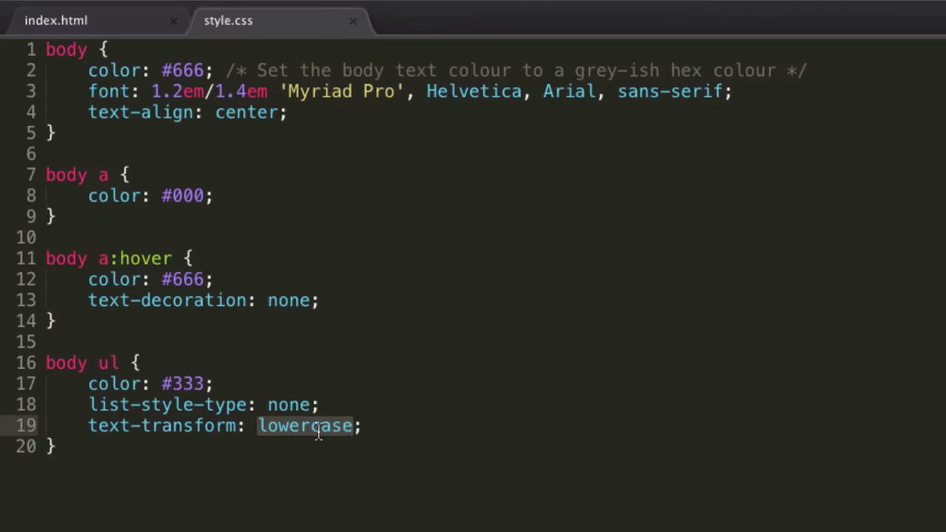
{"action": "type", "text": "altern"}
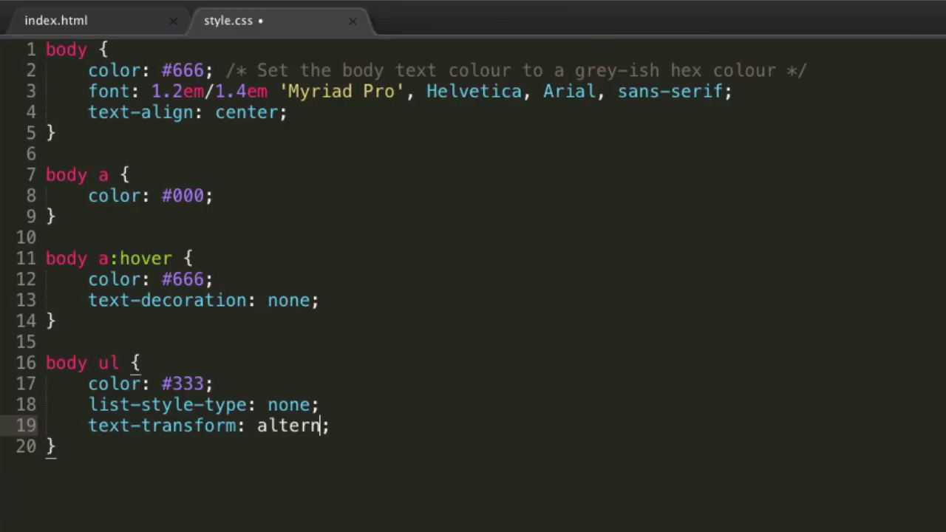
{"action": "key", "text": "Backspace"}
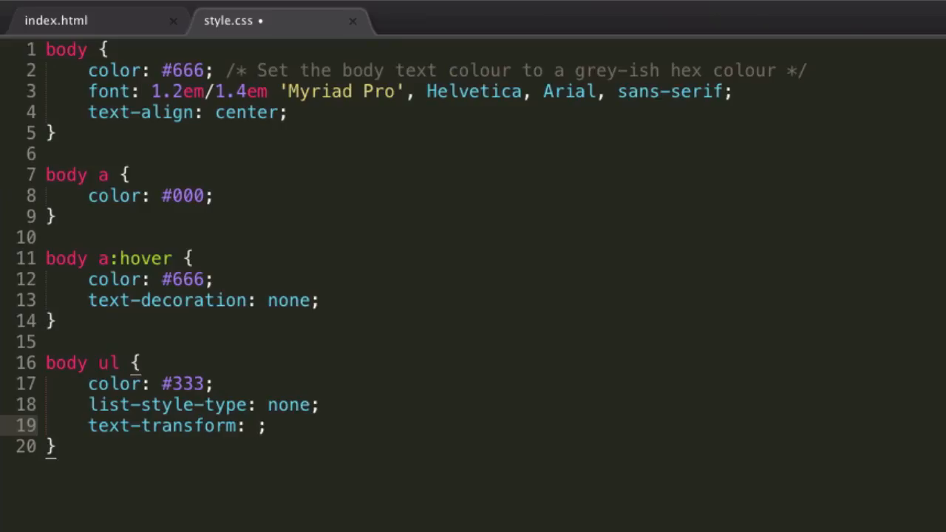
{"action": "mouse_move", "coordinate": [585, 343]}
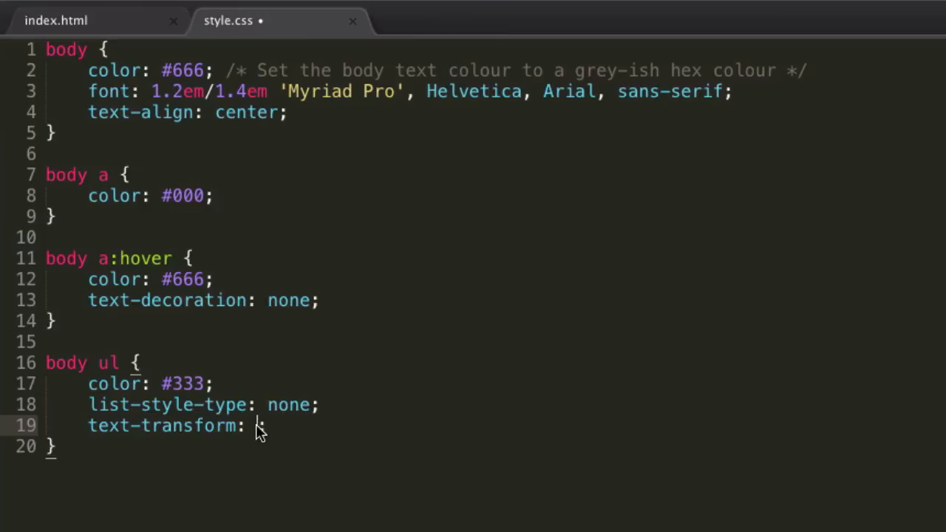
{"action": "type", "text": "capitalize"}
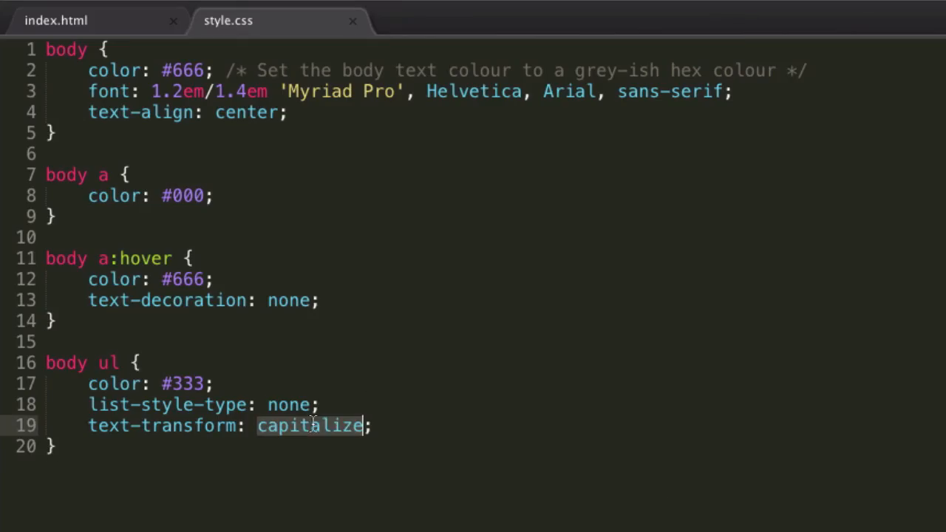
{"action": "mouse_move", "coordinate": [349, 390]}
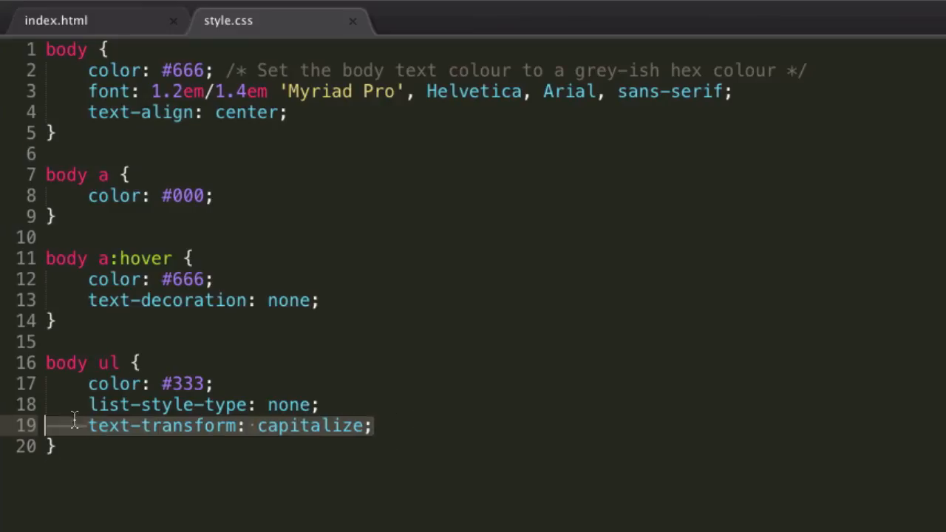
- Add text-transform: uppercase to the body a rule and select ITEM ONE in the preview
{"action": "left_click", "coordinate": [199, 425]}
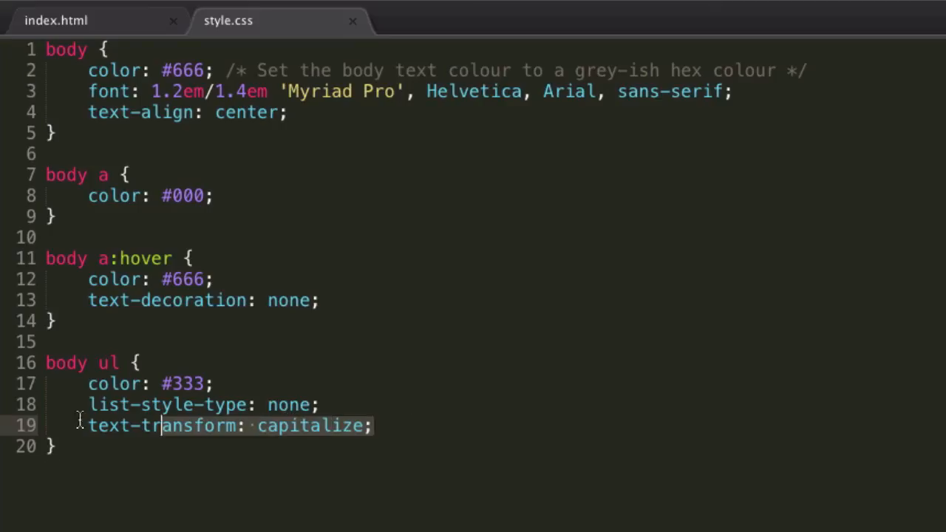
{"action": "mouse_move", "coordinate": [478, 317]}
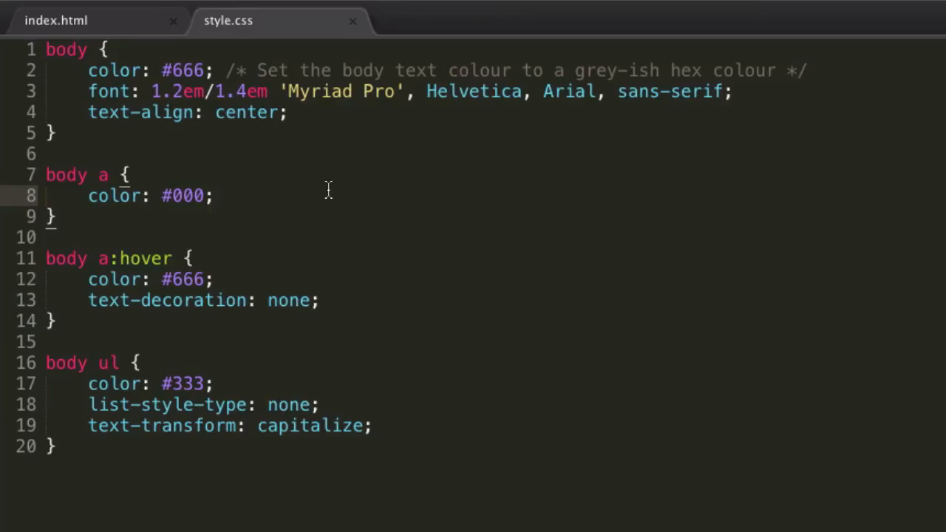
{"action": "type", "text": "text-tram"}
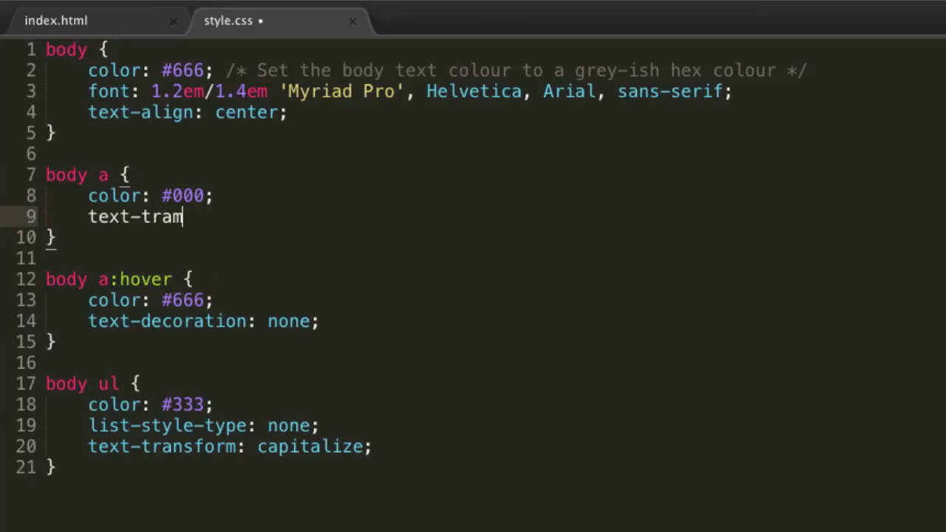
{"action": "type", "text": "sform:;"}
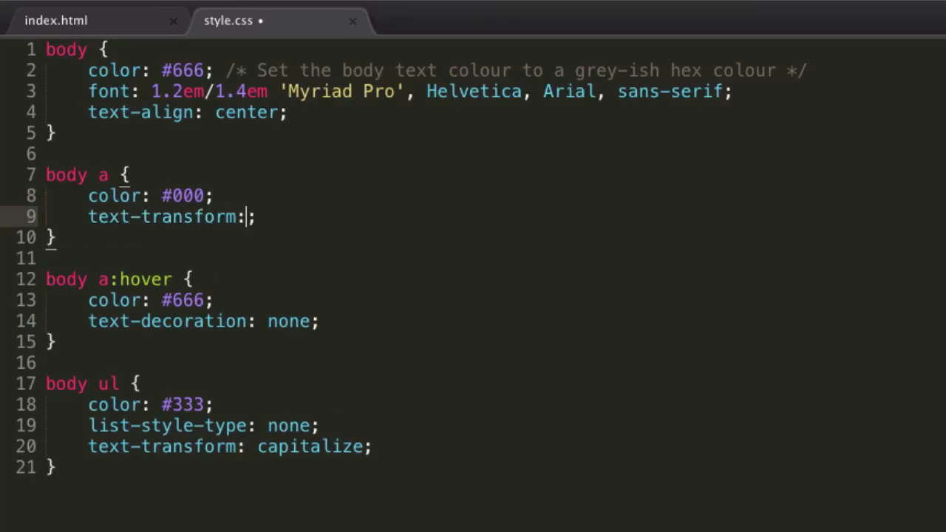
{"action": "type", "text": "uppercase"}
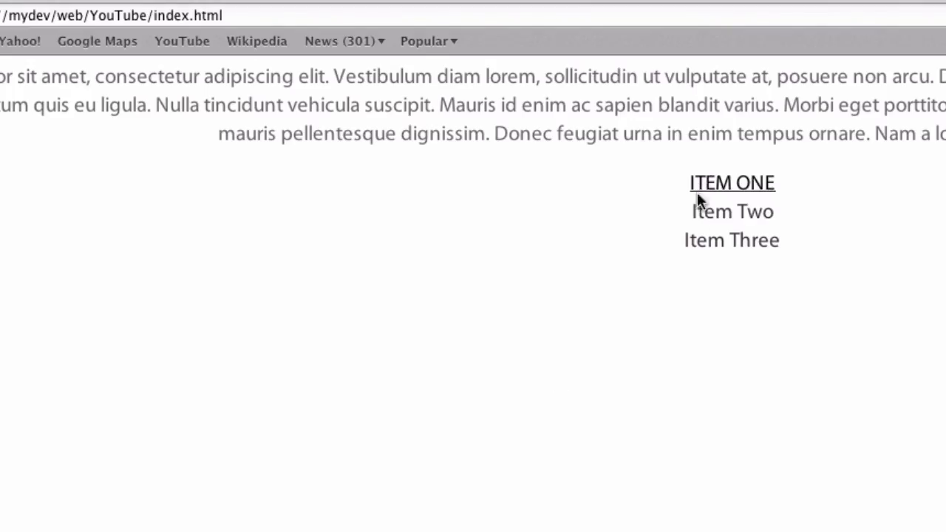
{"action": "mouse_move", "coordinate": [805, 187]}
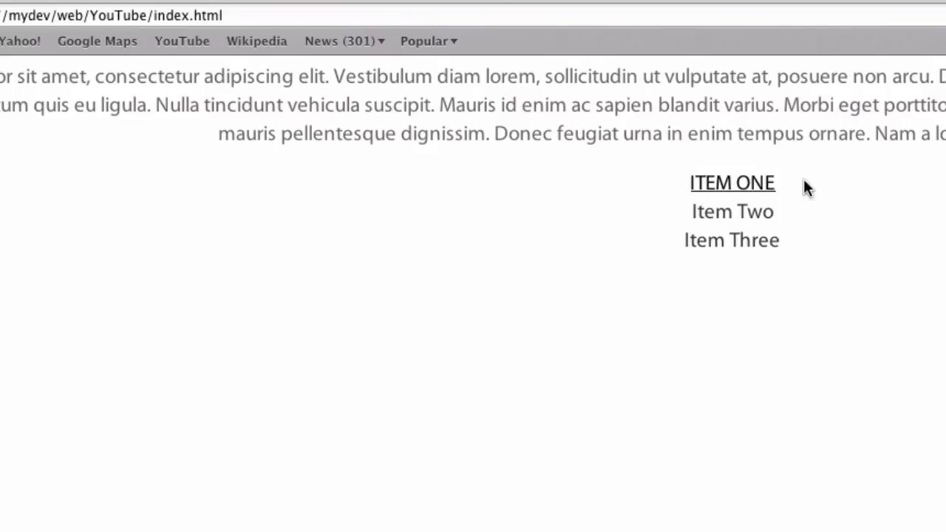
{"action": "double_click", "coordinate": [732, 183]}
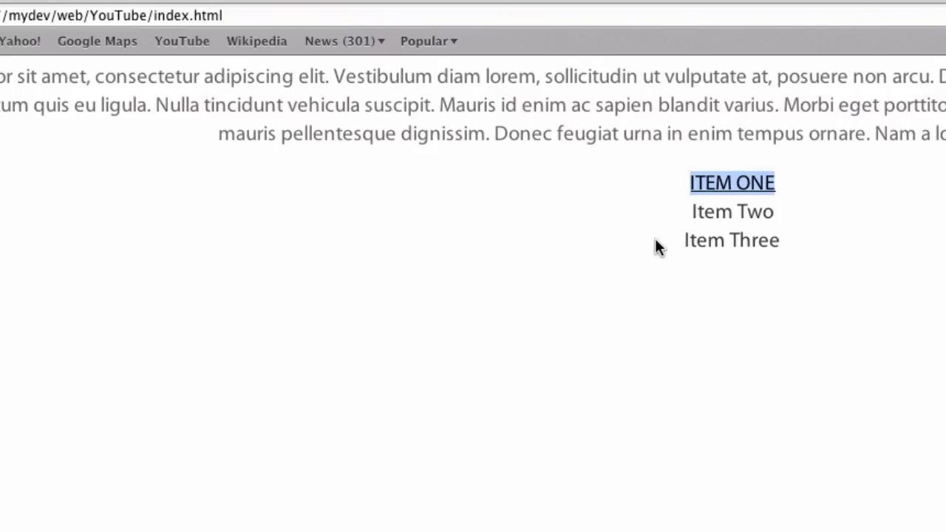
{"action": "mouse_move", "coordinate": [902, 194]}
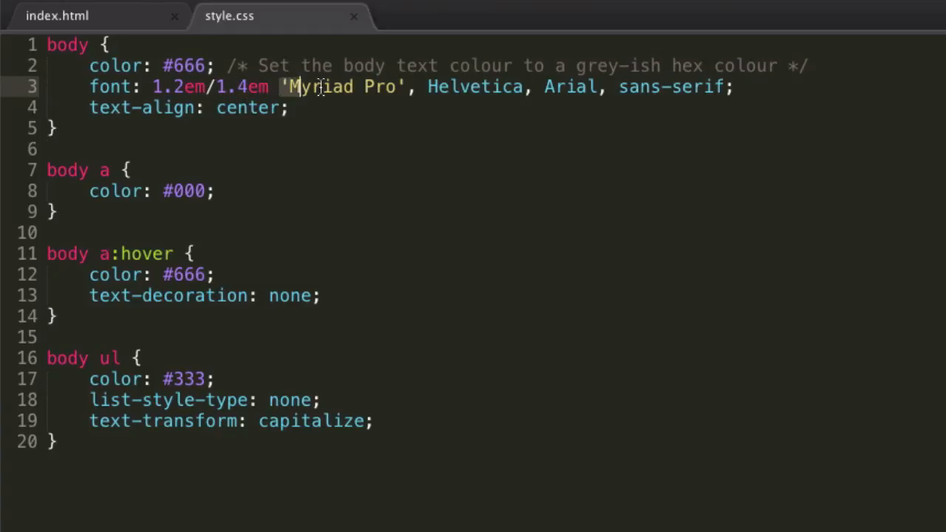
- Highlight values such as the Arial fallback font while reviewing the stylesheet
{"action": "double_click", "coordinate": [344, 87]}
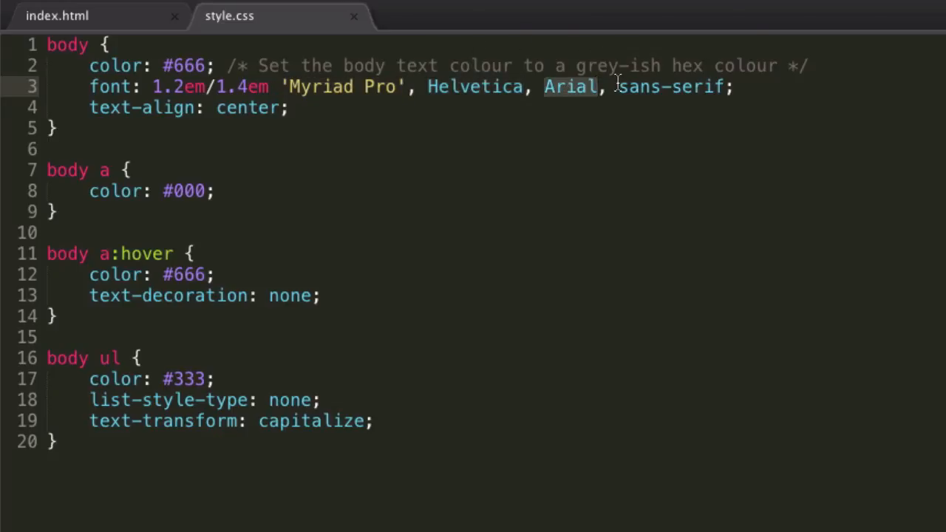
{"action": "double_click", "coordinate": [669, 87]}
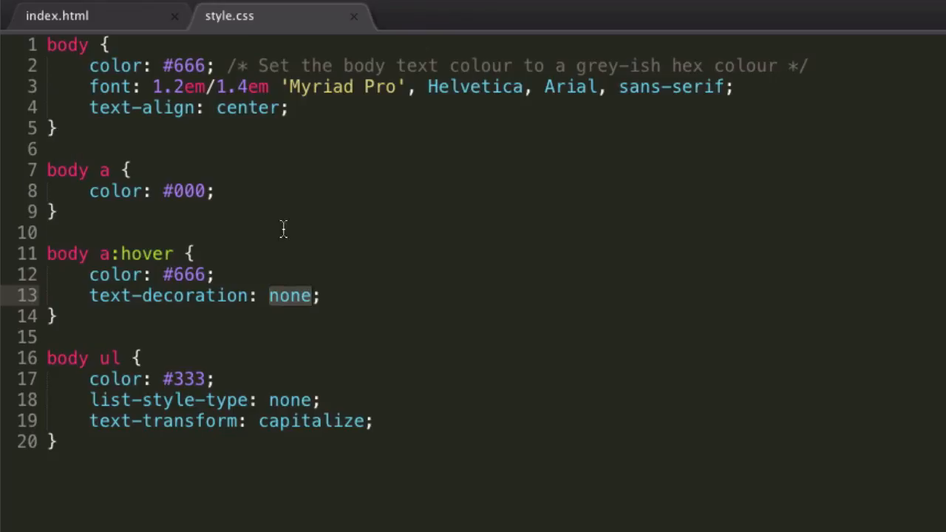
{"action": "mouse_move", "coordinate": [44, 229]}
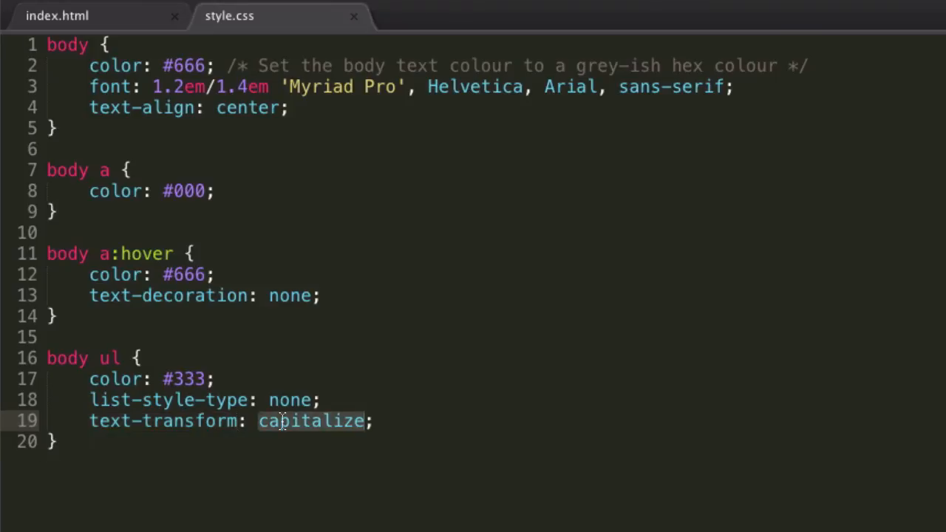
{"action": "mouse_move", "coordinate": [92, 358]}
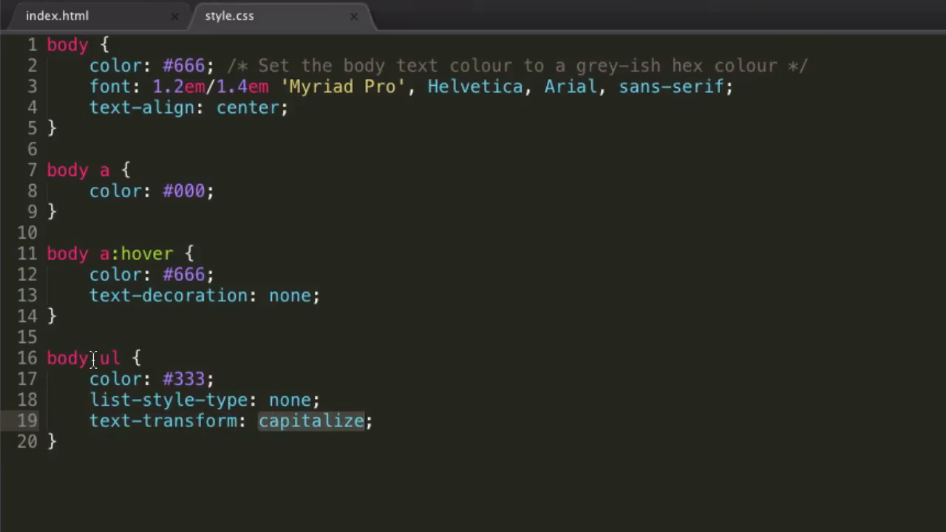